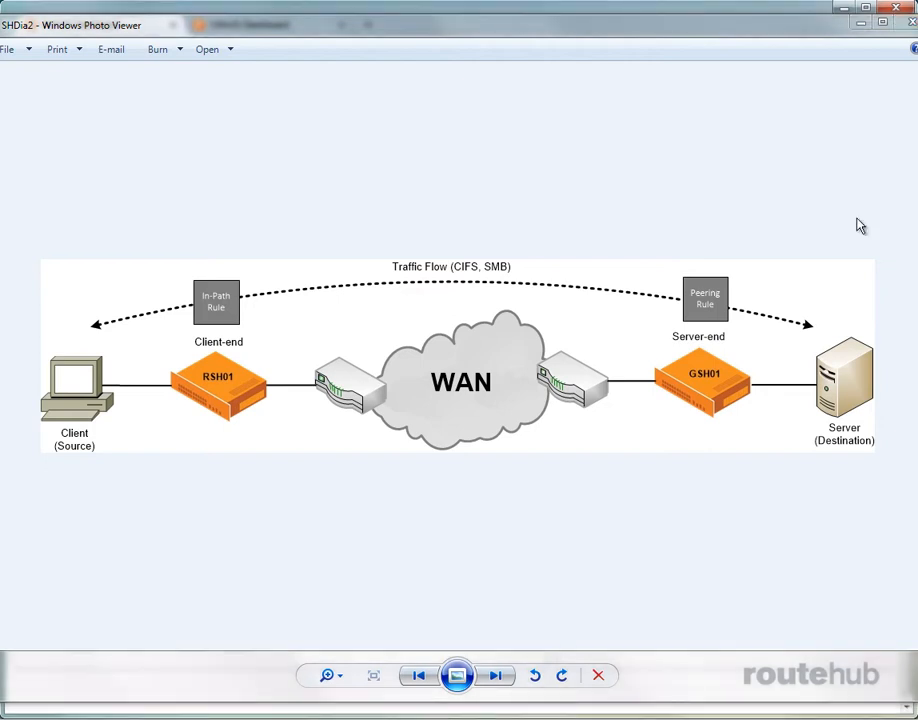
{"action": "mouse_move", "coordinate": [220, 415]}
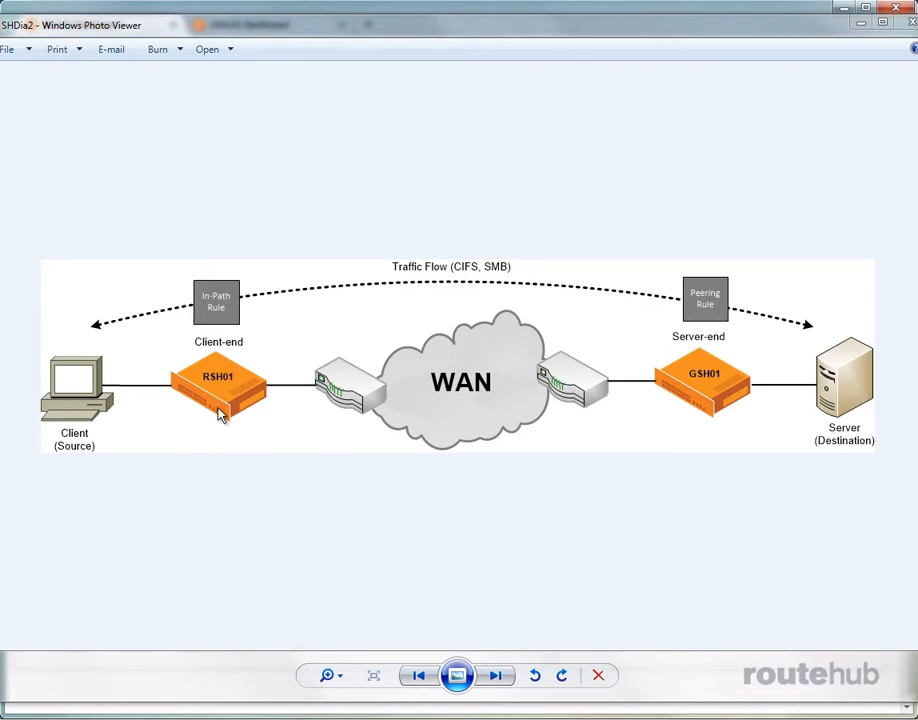
{"action": "mouse_move", "coordinate": [222, 418]}
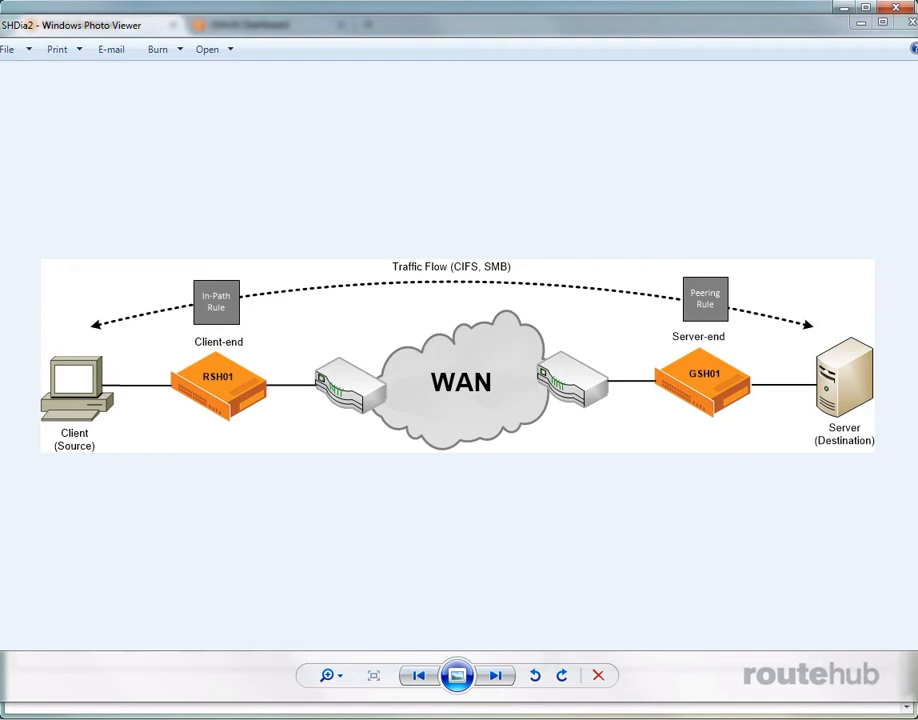
{"action": "mouse_move", "coordinate": [706, 336]}
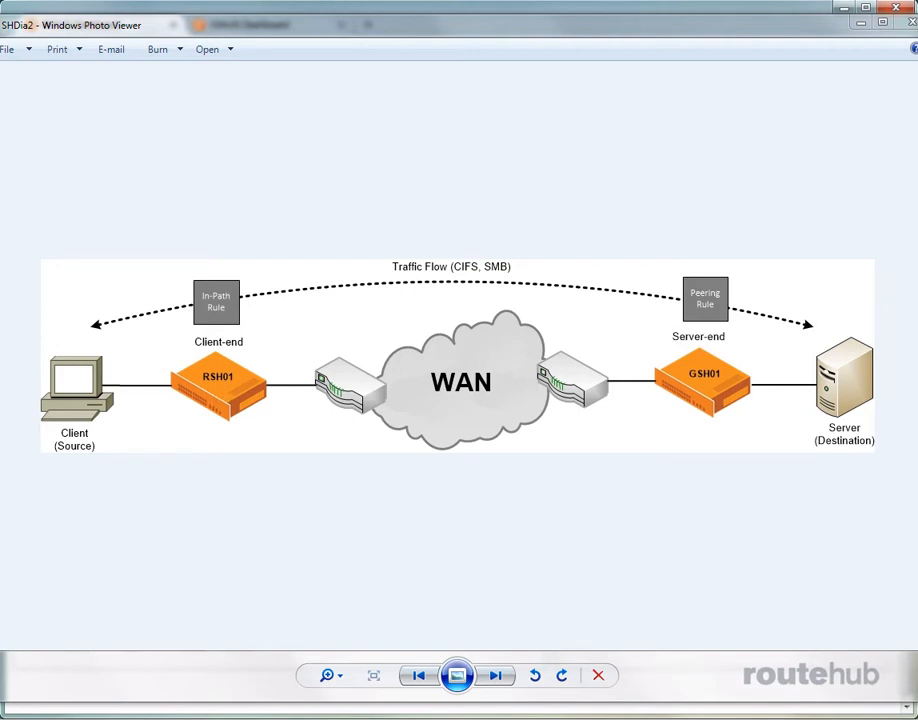
{"action": "mouse_move", "coordinate": [707, 398]}
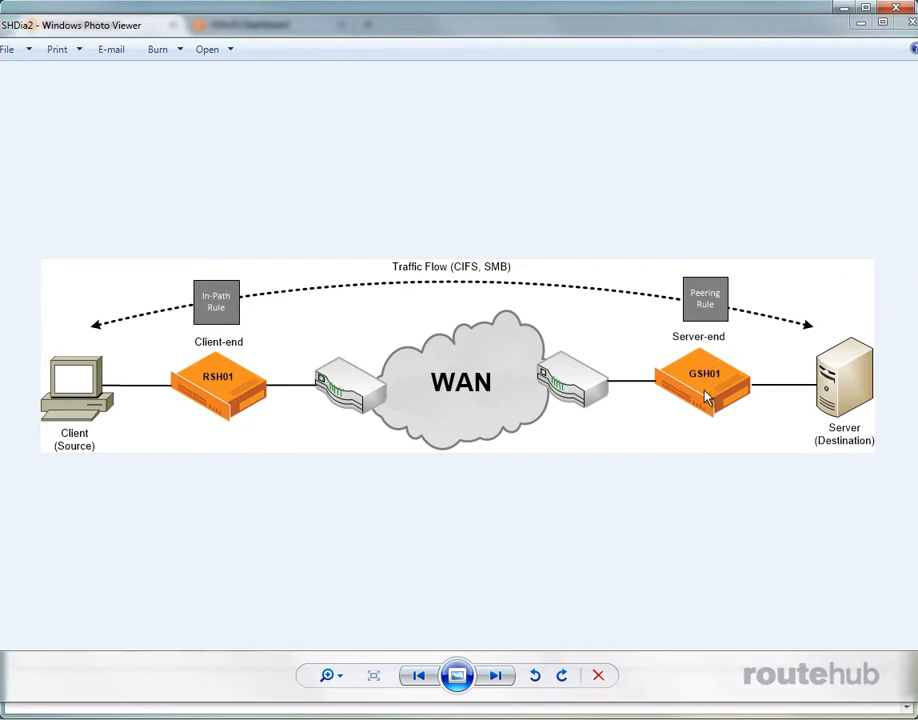
{"action": "mouse_move", "coordinate": [707, 400]}
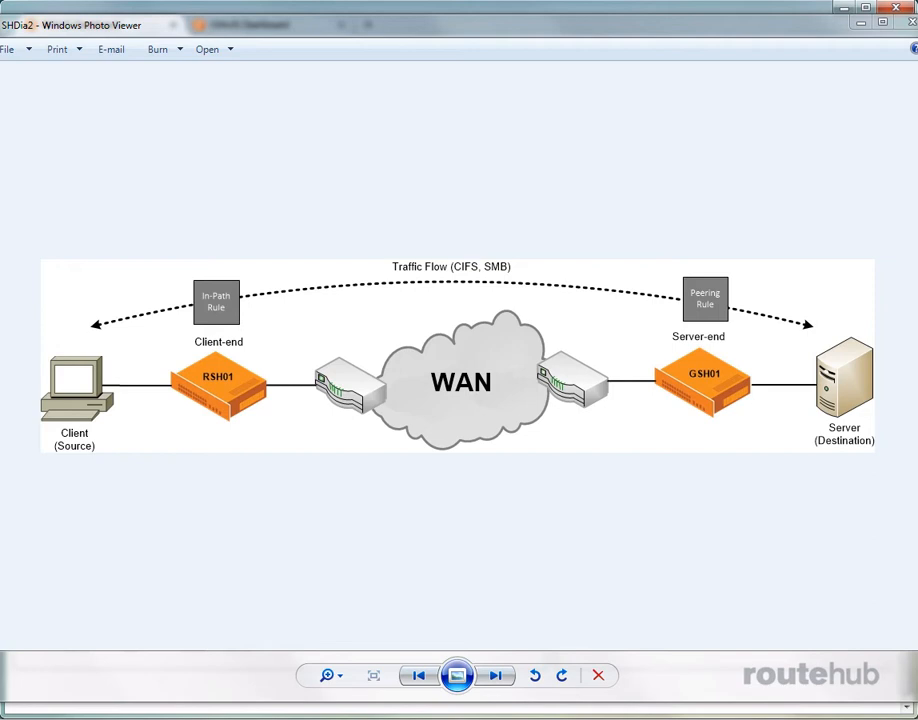
{"action": "mouse_move", "coordinate": [192, 402]}
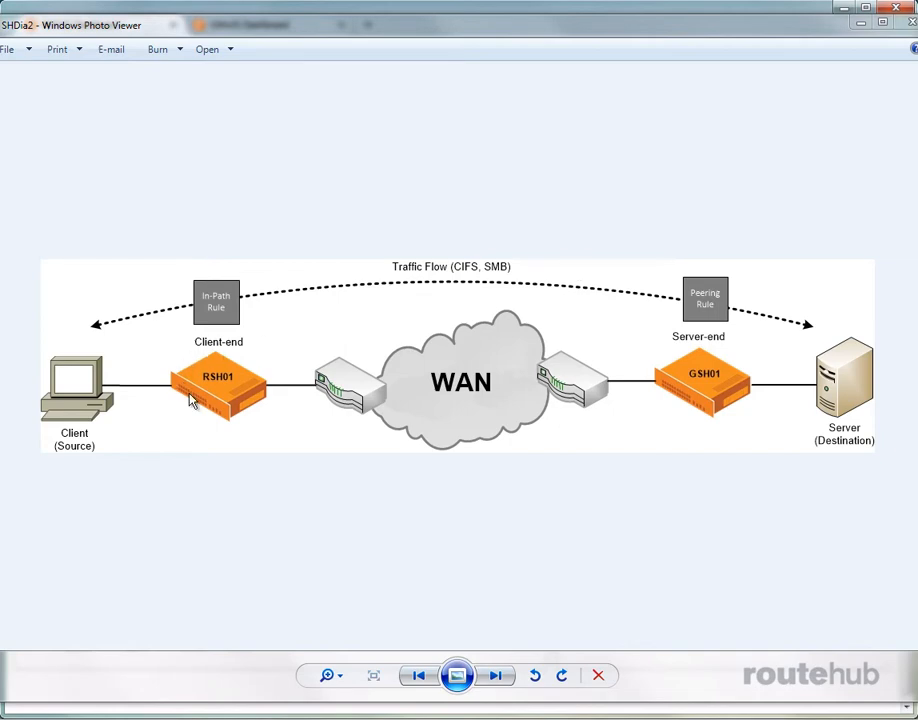
{"action": "mouse_move", "coordinate": [192, 398]}
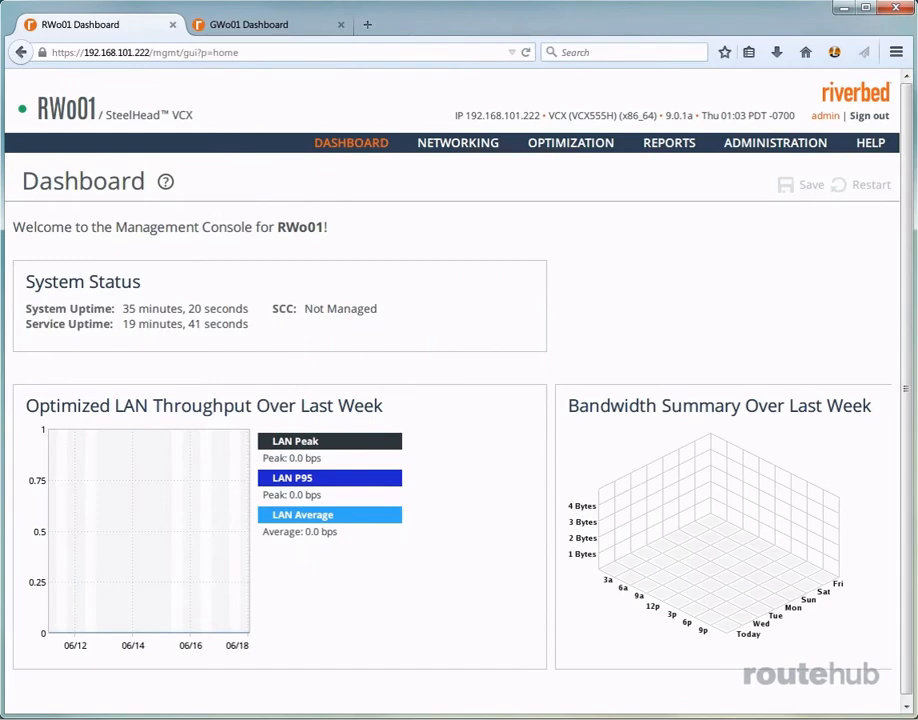
Review RWo01's General Service Settings with in-path support enabled, then reopen the Optimization menu.
{"action": "left_click", "coordinate": [570, 142]}
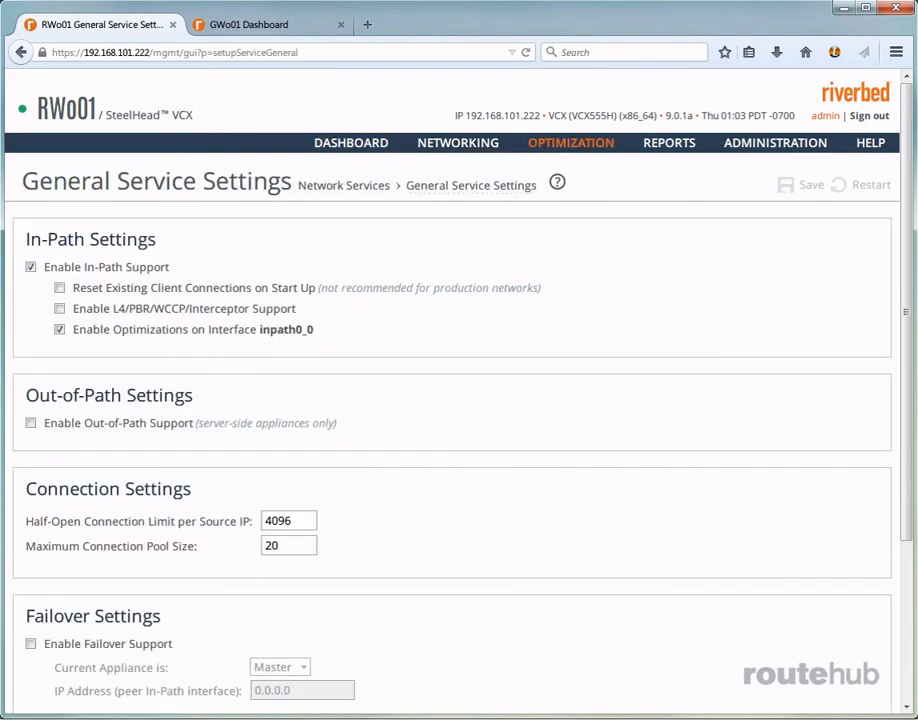
{"action": "mouse_move", "coordinate": [90, 281]}
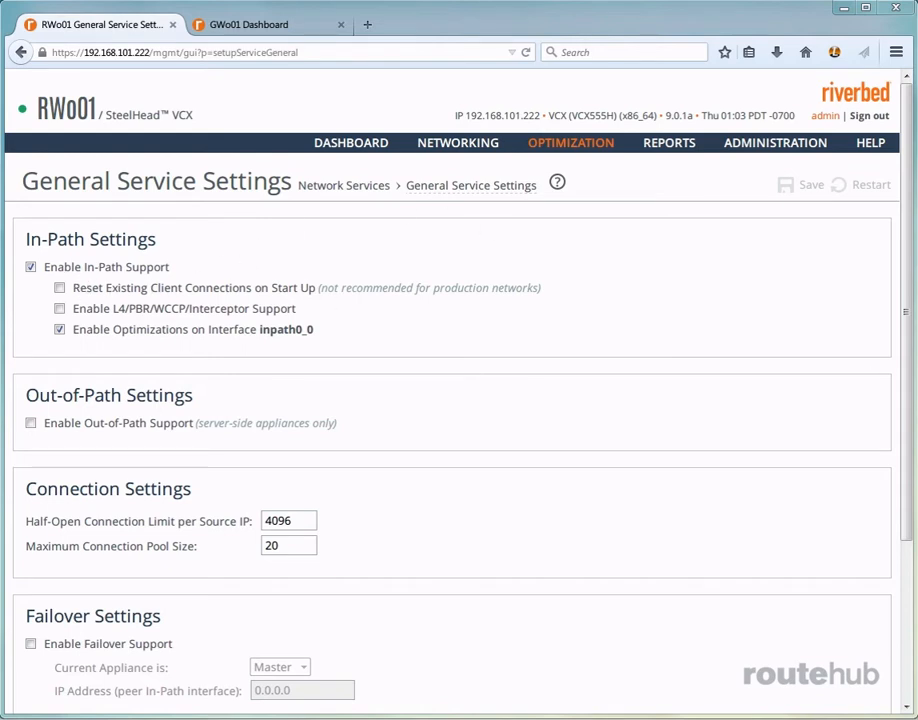
{"action": "mouse_move", "coordinate": [282, 330]}
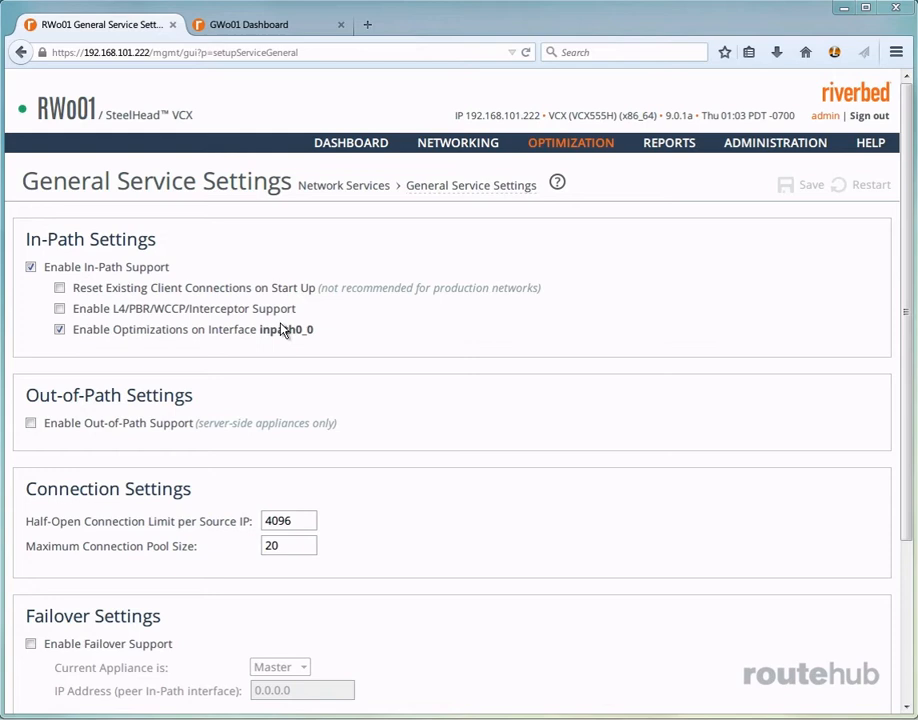
{"action": "mouse_move", "coordinate": [145, 342]}
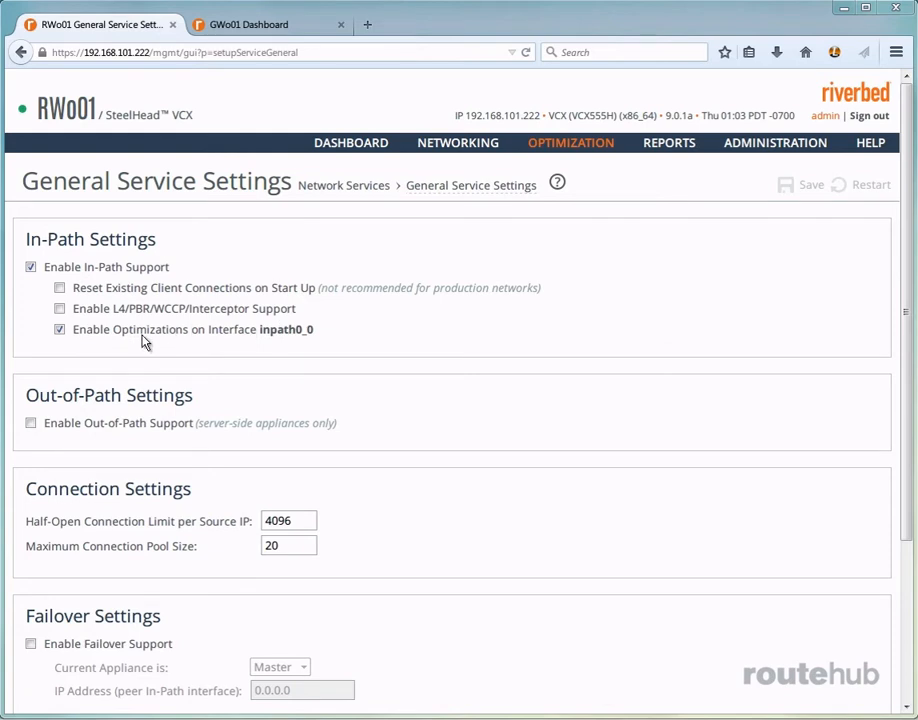
{"action": "mouse_move", "coordinate": [295, 343]}
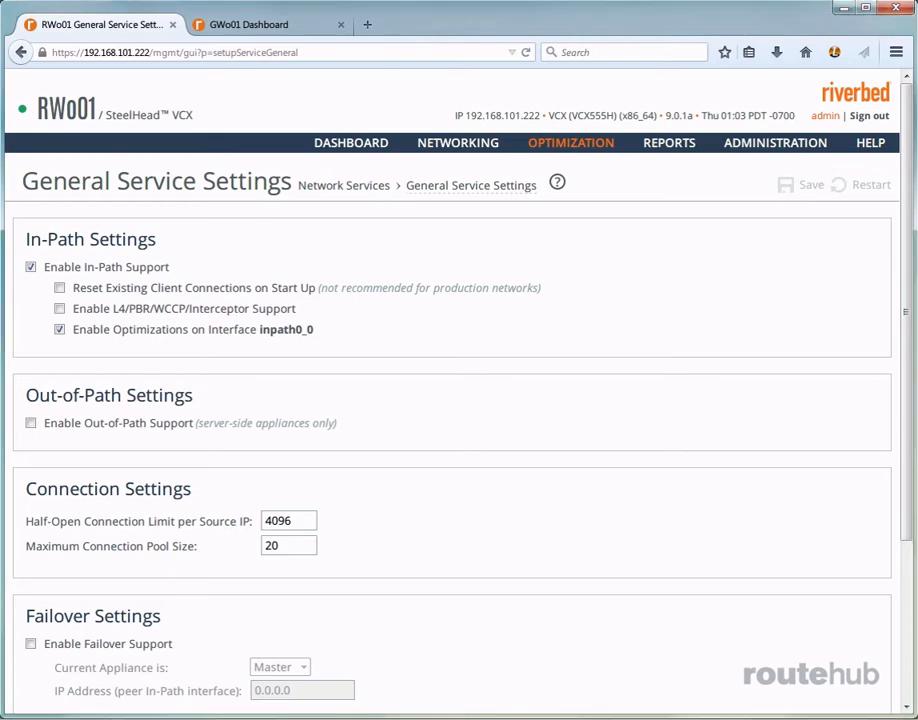
{"action": "left_click", "coordinate": [570, 142]}
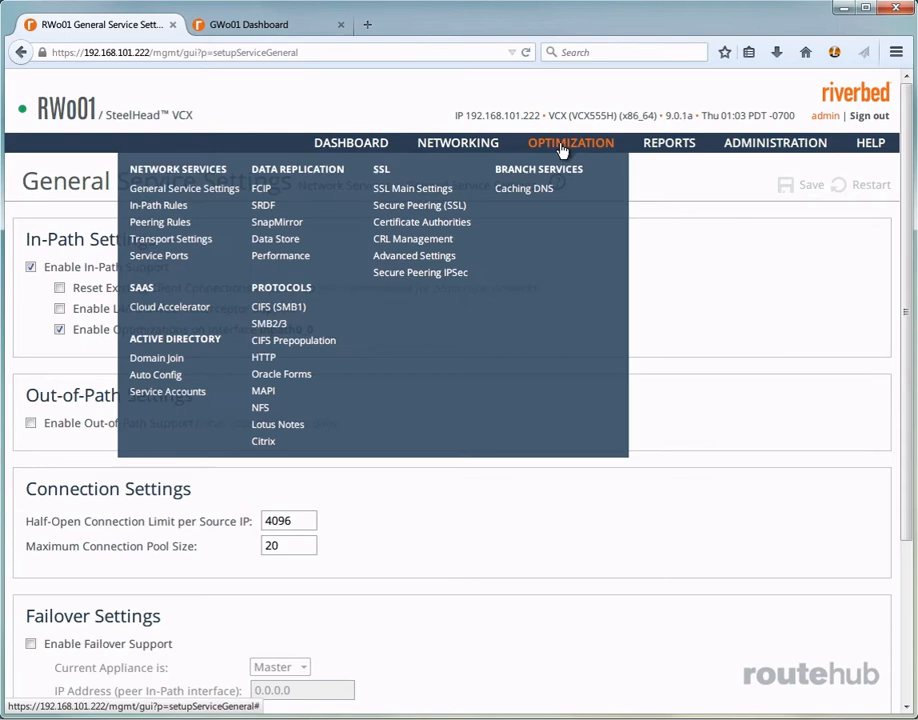
Open RWo01's In-Path Rules page and expand the Add a New In-Path Rule form.
{"action": "left_click", "coordinate": [160, 205]}
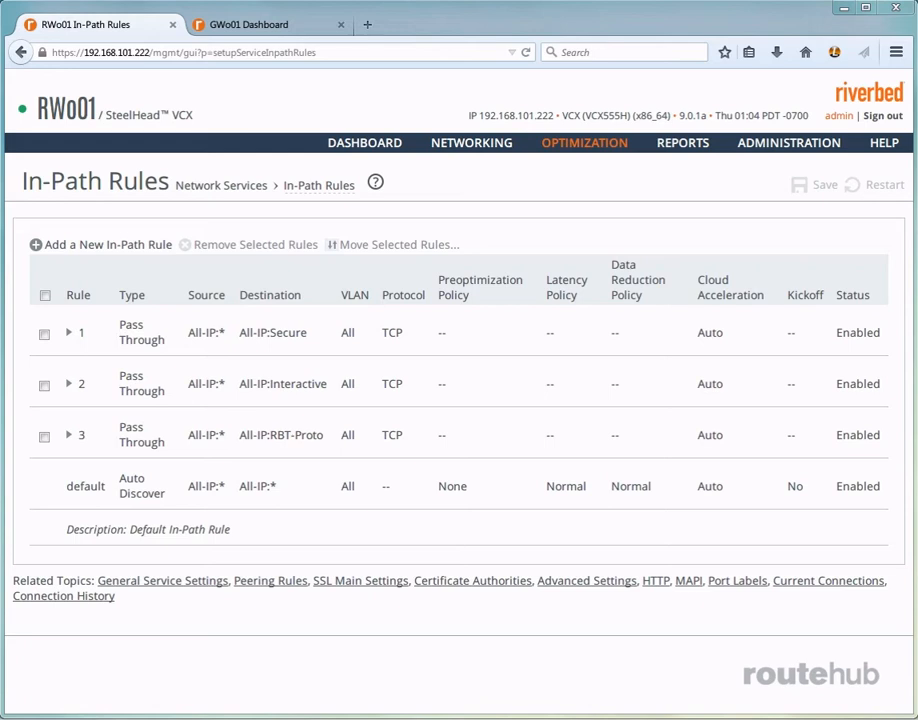
{"action": "mouse_move", "coordinate": [345, 387]}
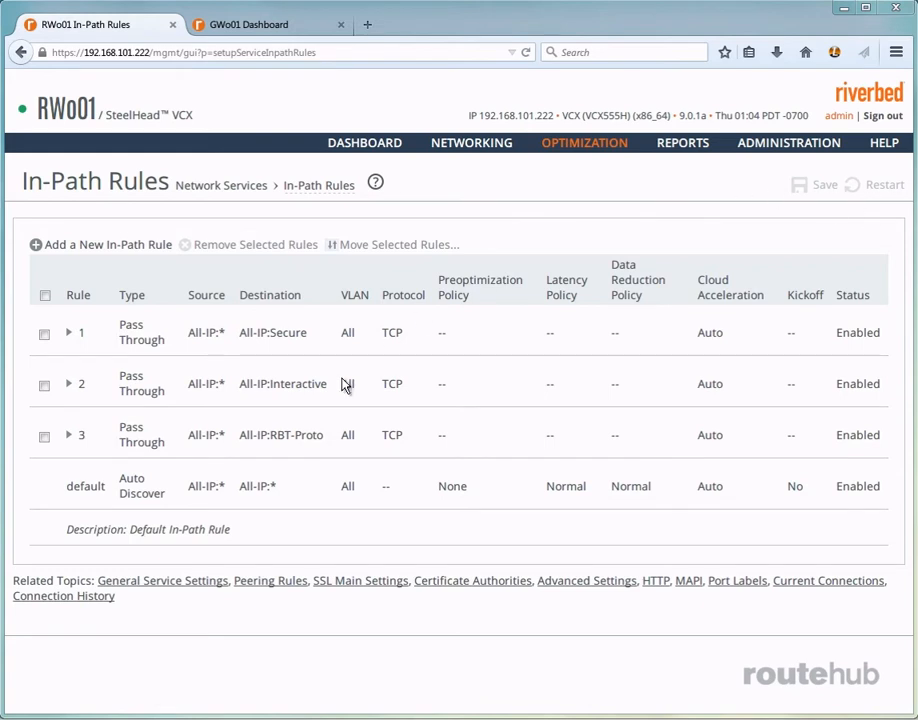
{"action": "mouse_move", "coordinate": [215, 386]}
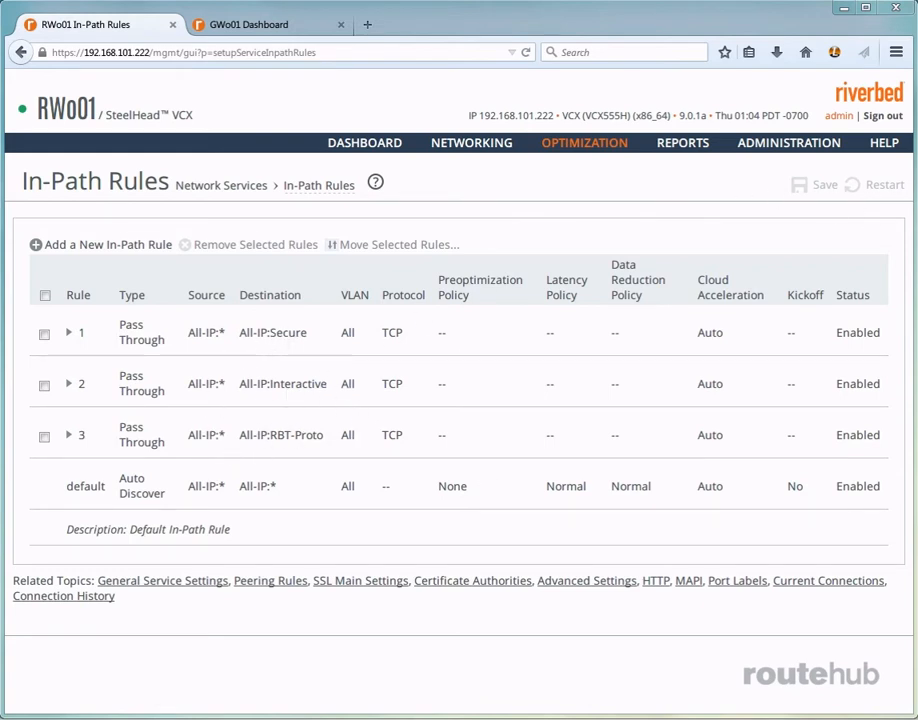
{"action": "mouse_move", "coordinate": [155, 498]}
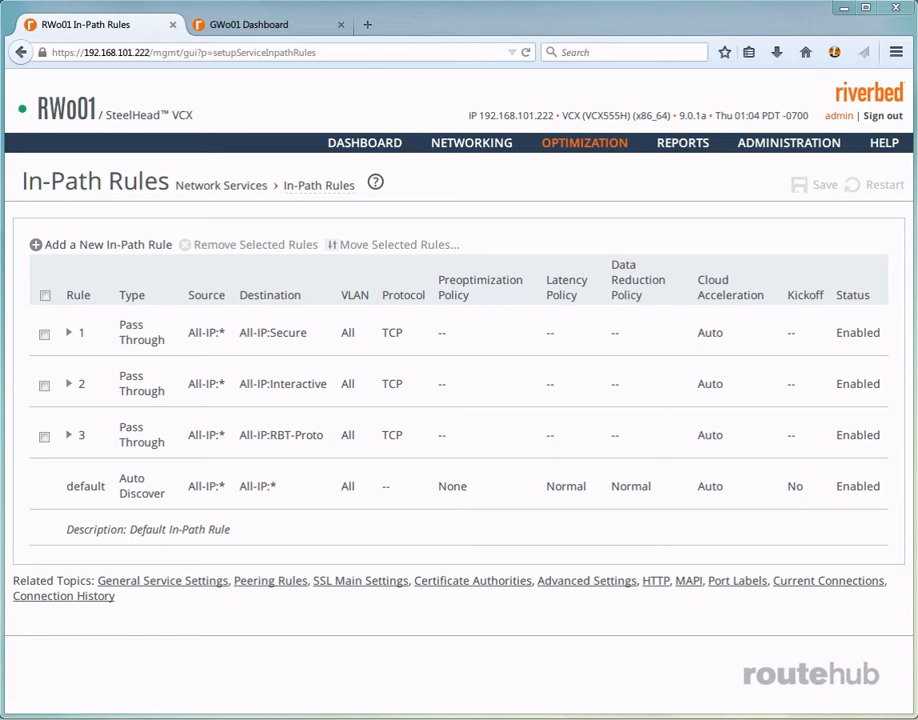
{"action": "mouse_move", "coordinate": [569, 486]}
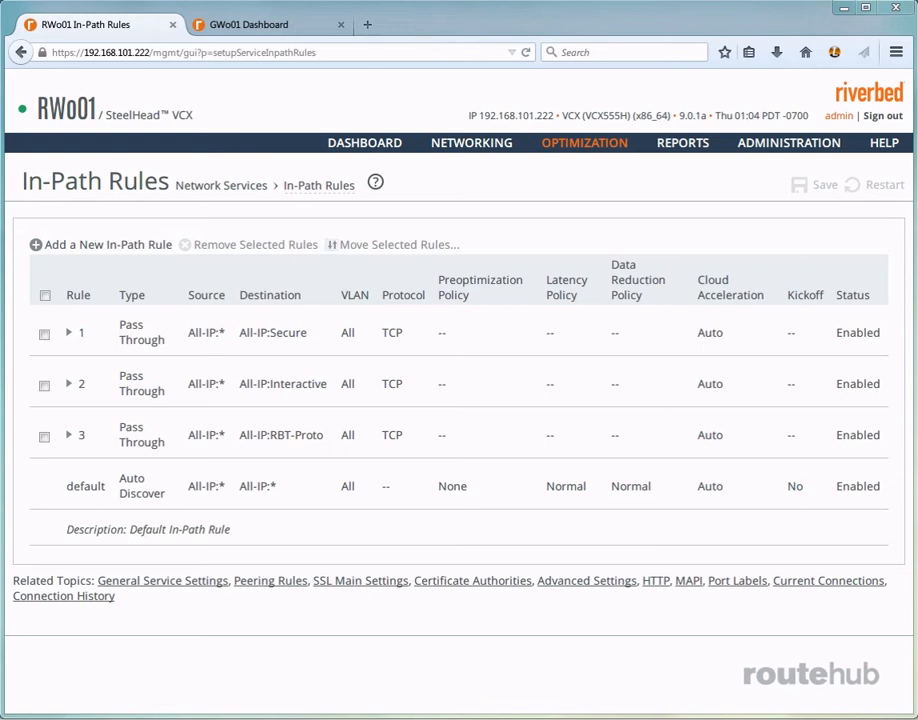
{"action": "mouse_move", "coordinate": [318, 315]}
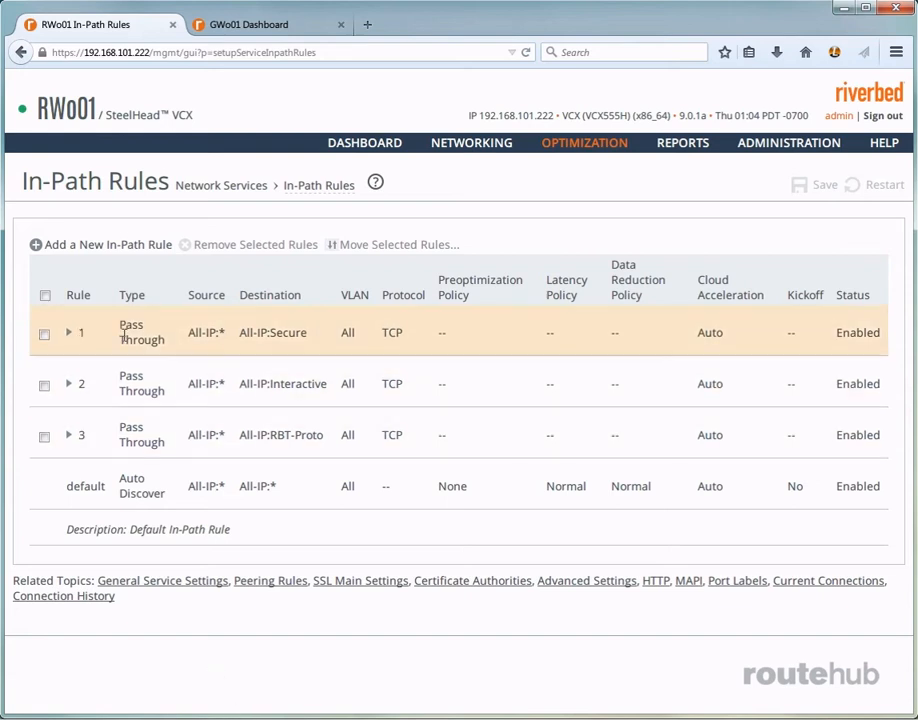
{"action": "left_click", "coordinate": [100, 244]}
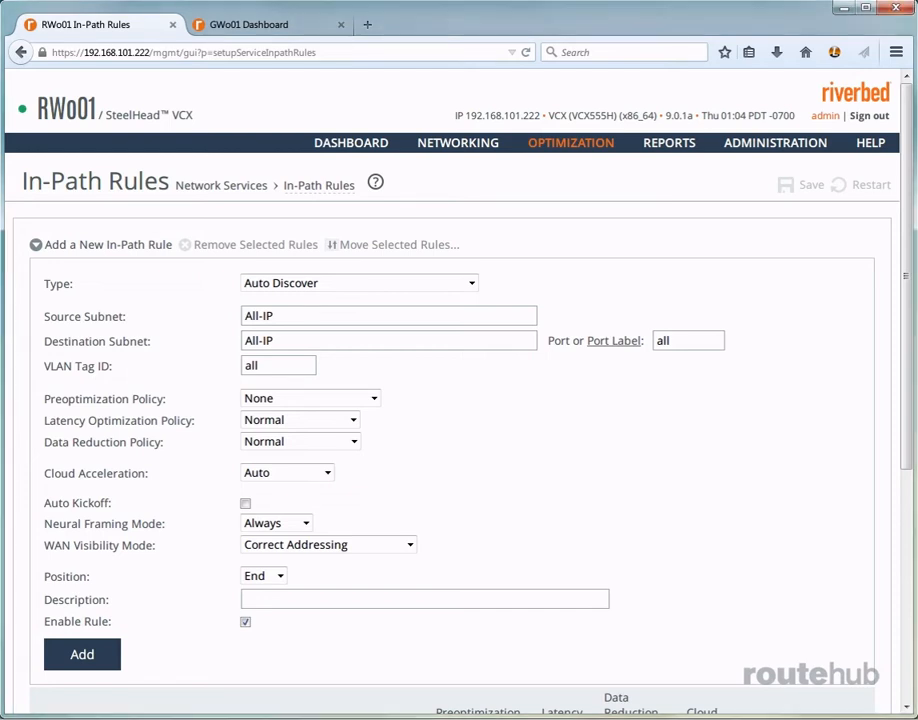
Show the rule types: Auto Discover, Fixed-Target, Pass Through, Discard and Deny.
{"action": "left_click", "coordinate": [358, 283]}
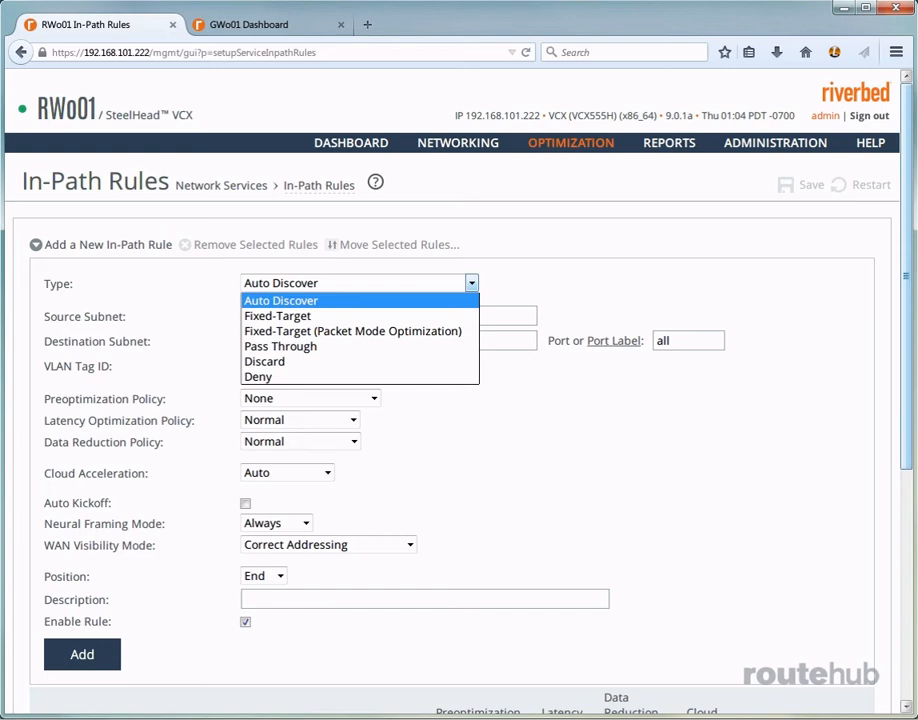
Keep type Auto Discover, set subnets 172.18.101.0/24 to 172.17.201.0/24, position Start.
{"action": "left_click", "coordinate": [280, 300]}
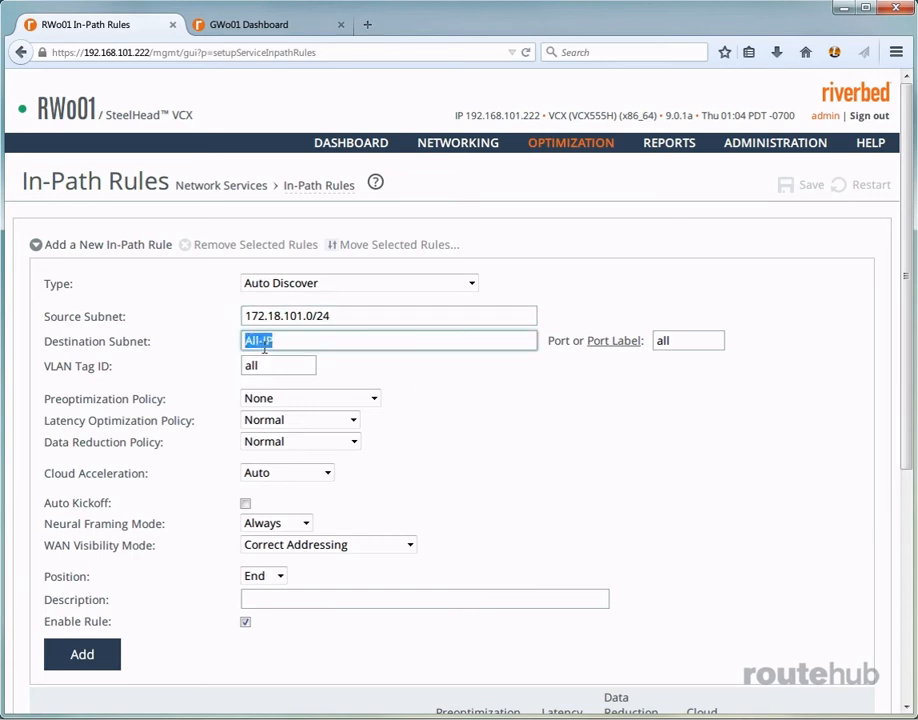
{"action": "type", "text": "172.17."}
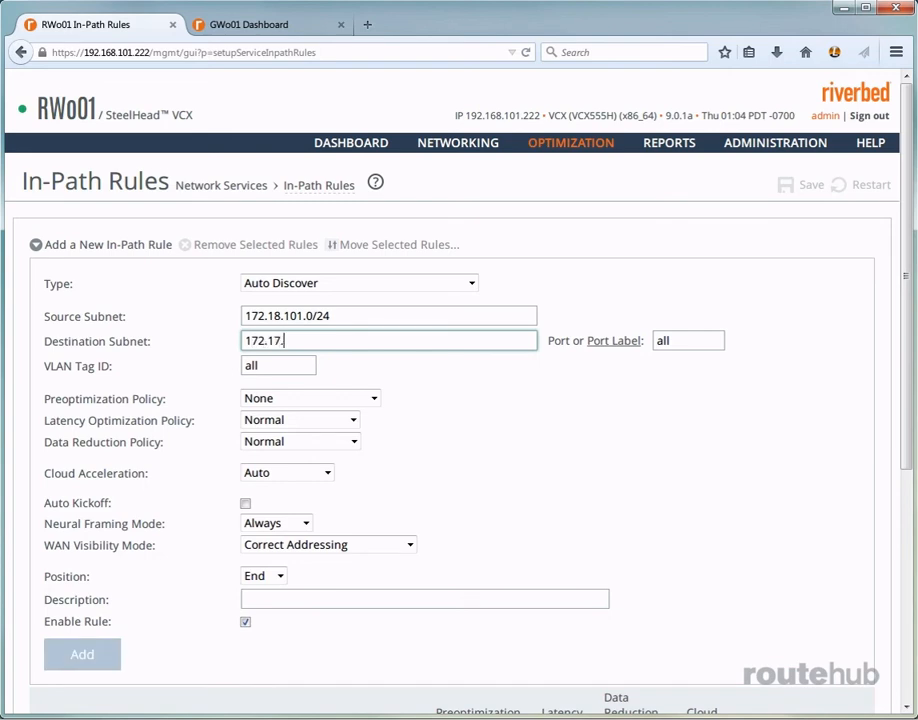
{"action": "type", "text": "201.0/24"}
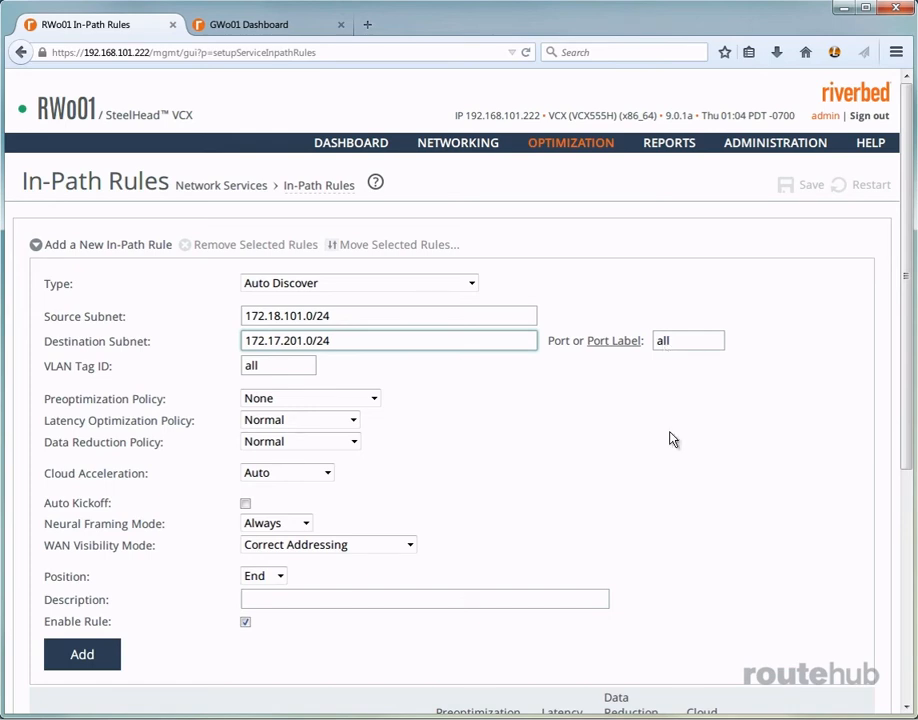
{"action": "mouse_move", "coordinate": [200, 430]}
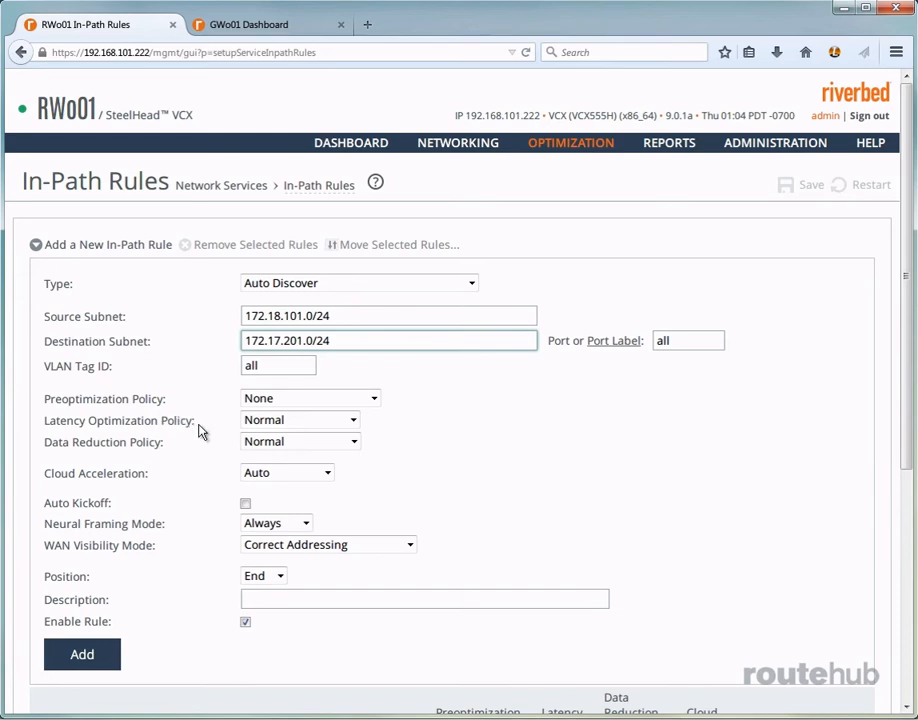
{"action": "mouse_move", "coordinate": [194, 474]}
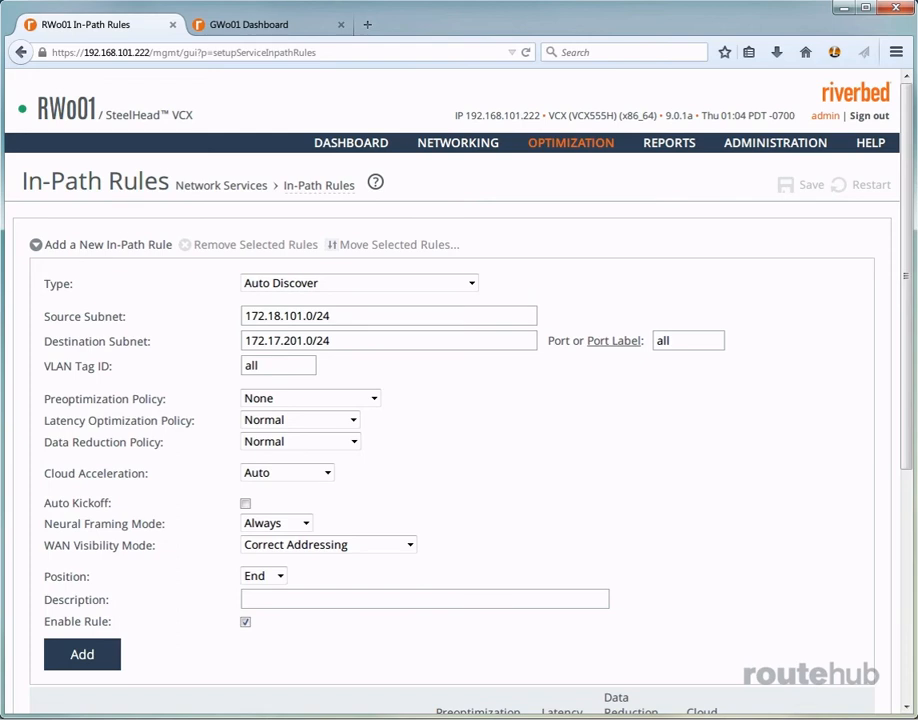
{"action": "left_click", "coordinate": [263, 575]}
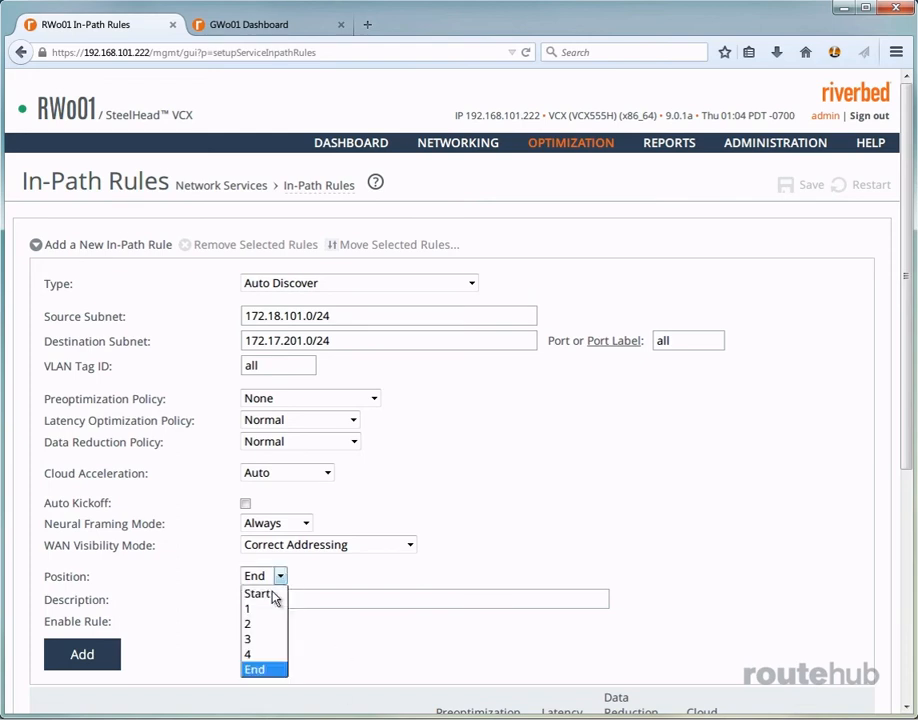
{"action": "left_click", "coordinate": [245, 593]}
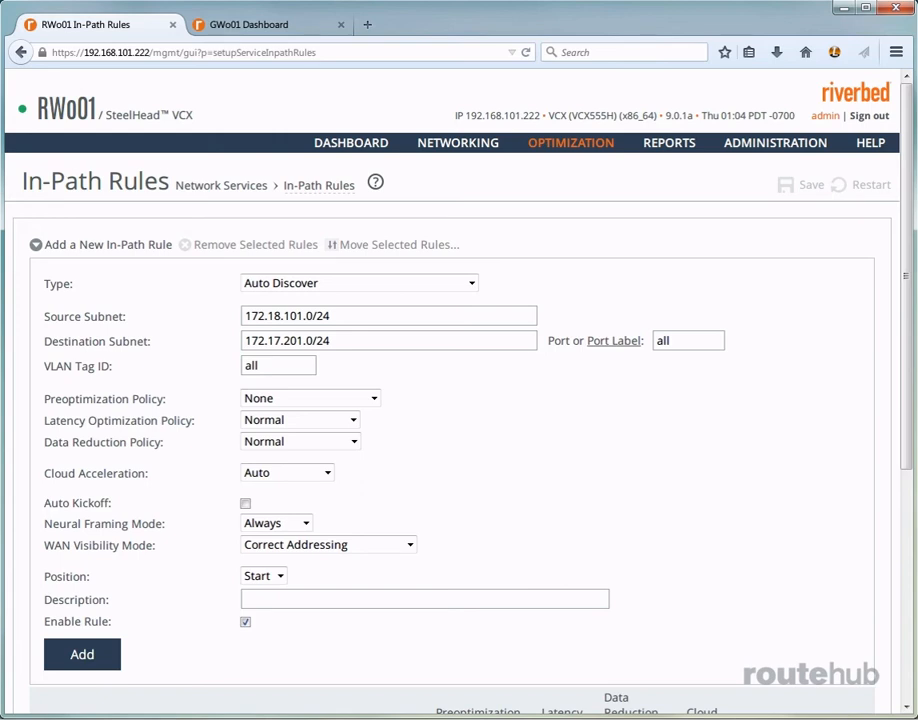
Replace the mistyped 'NPR for' description with 'IPR for RGR to GR'.
{"action": "left_click", "coordinate": [424, 599]}
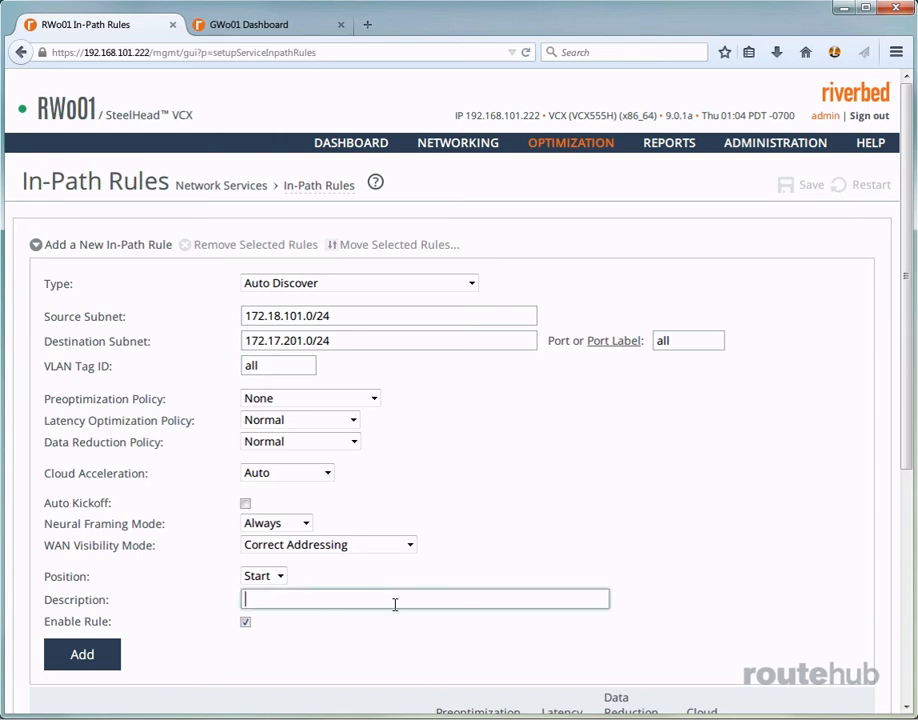
{"action": "type", "text": "NPR for"}
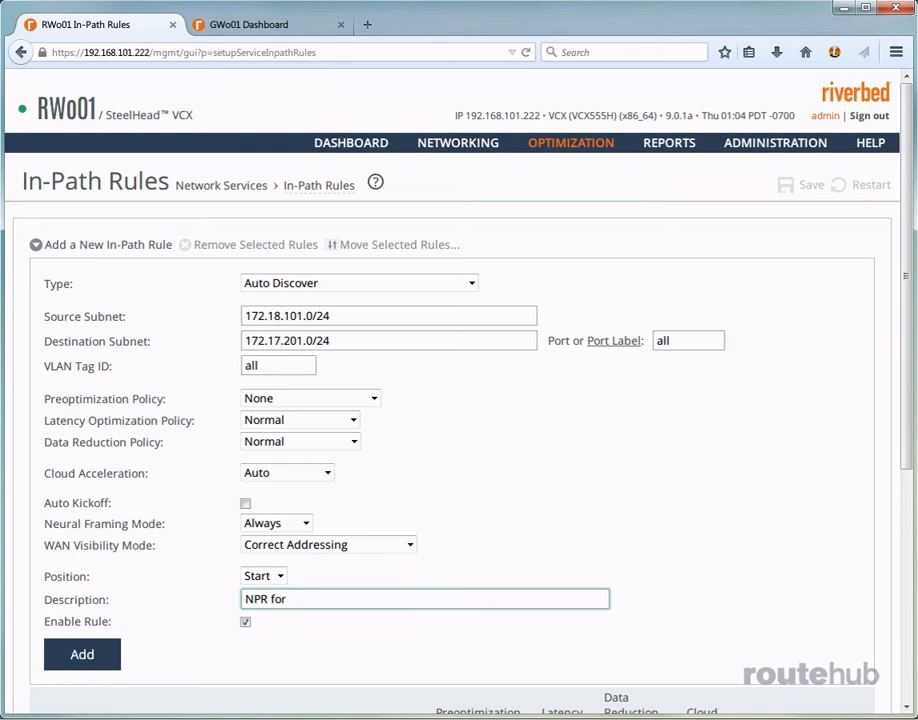
{"action": "left_click", "coordinate": [424, 598]}
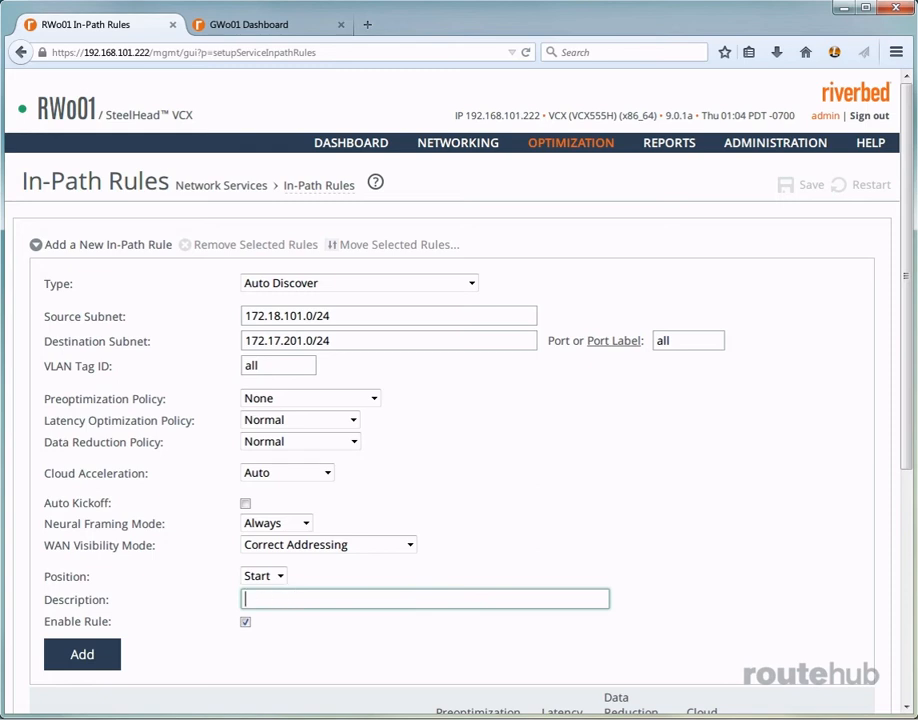
{"action": "type", "text": "IP"}
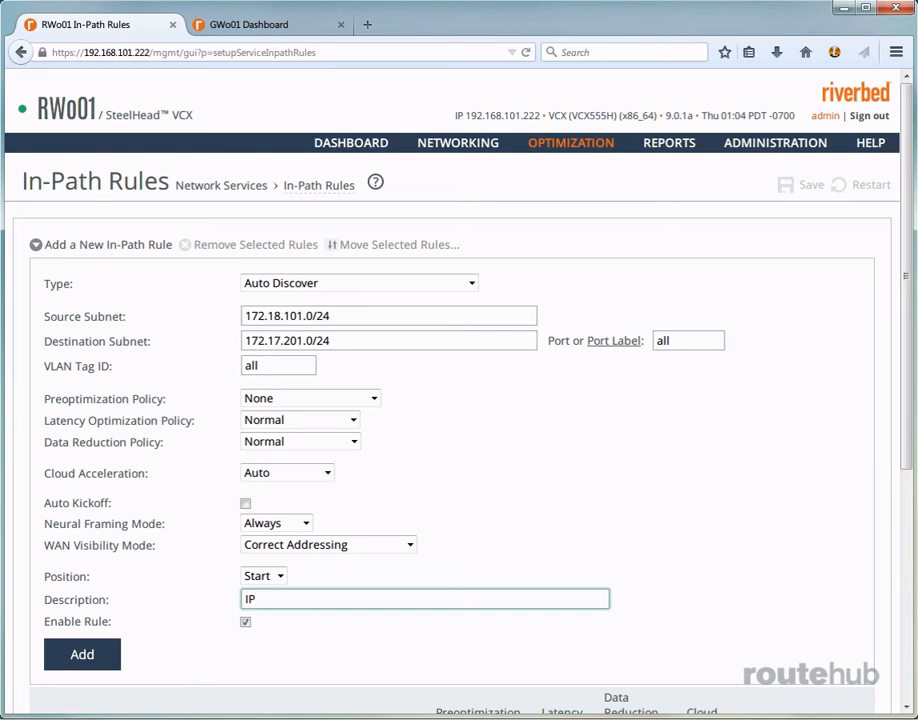
{"action": "type", "text": "PR for"}
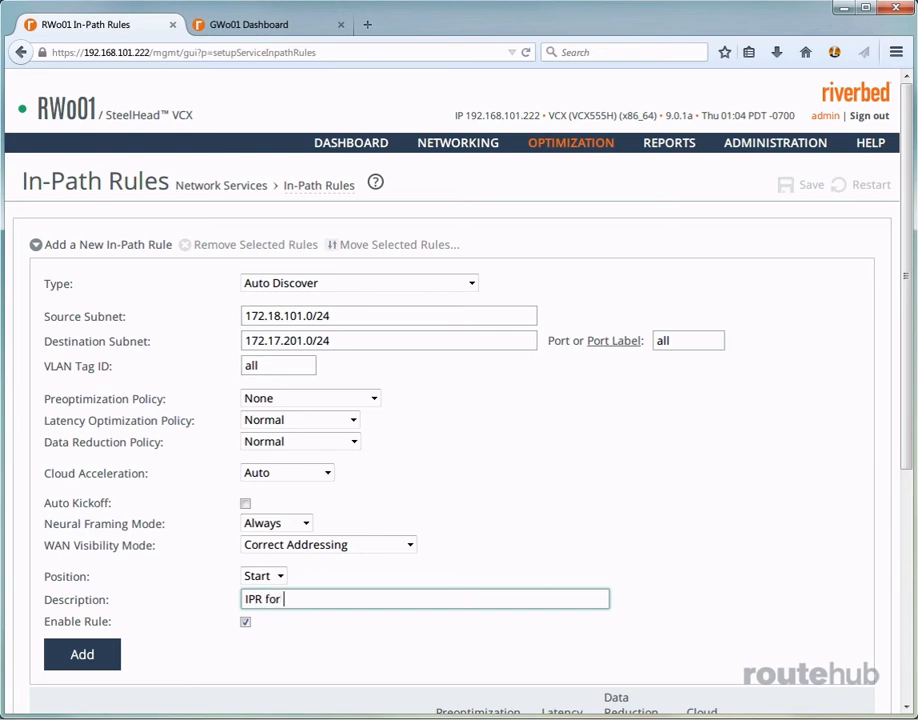
{"action": "type", "text": "RGR to"}
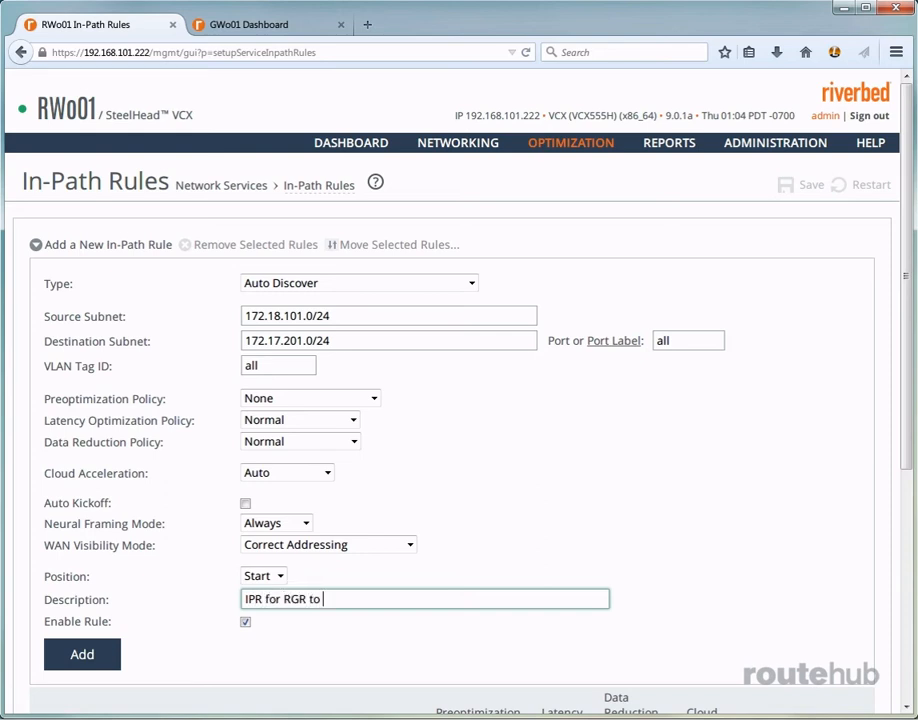
{"action": "type", "text": "GR"}
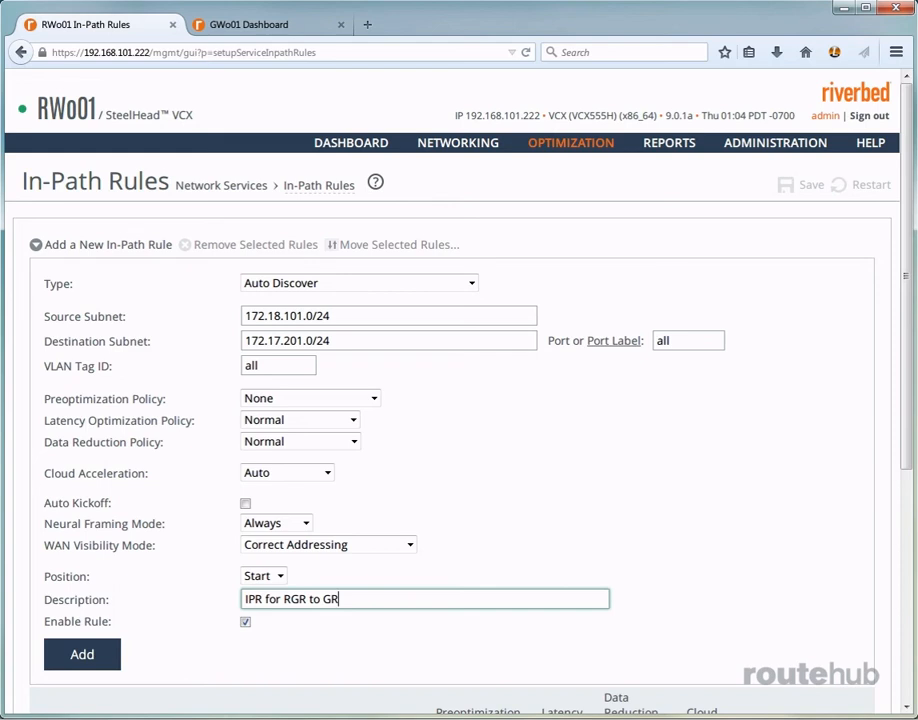
Add the 'IPR for RGR to GR' Auto Discover rule to the top of RWo01's in-path rules.
{"action": "left_click", "coordinate": [81, 654]}
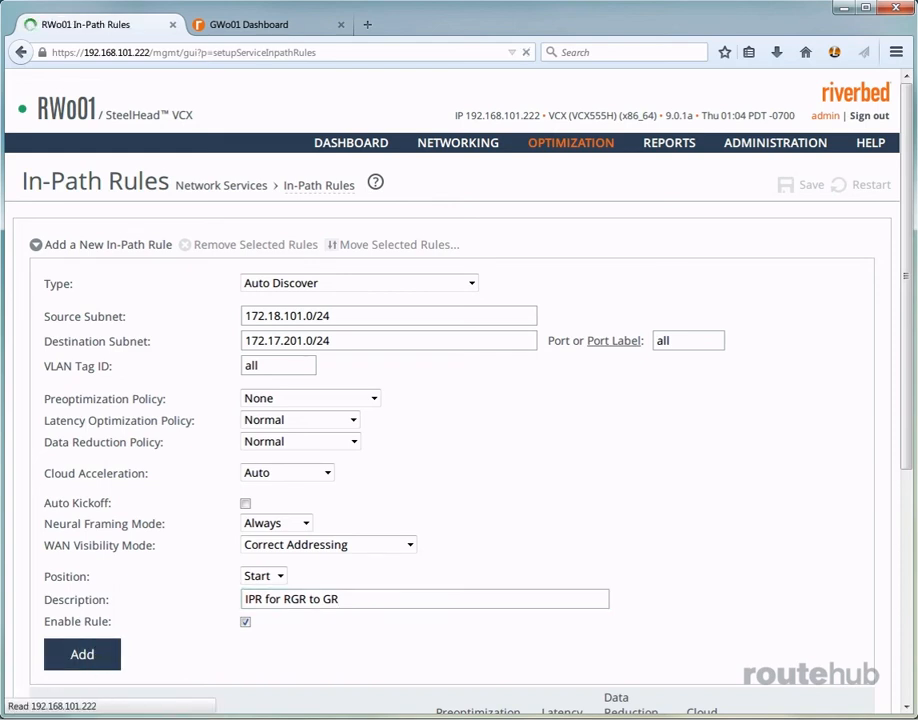
{"action": "left_click", "coordinate": [81, 654]}
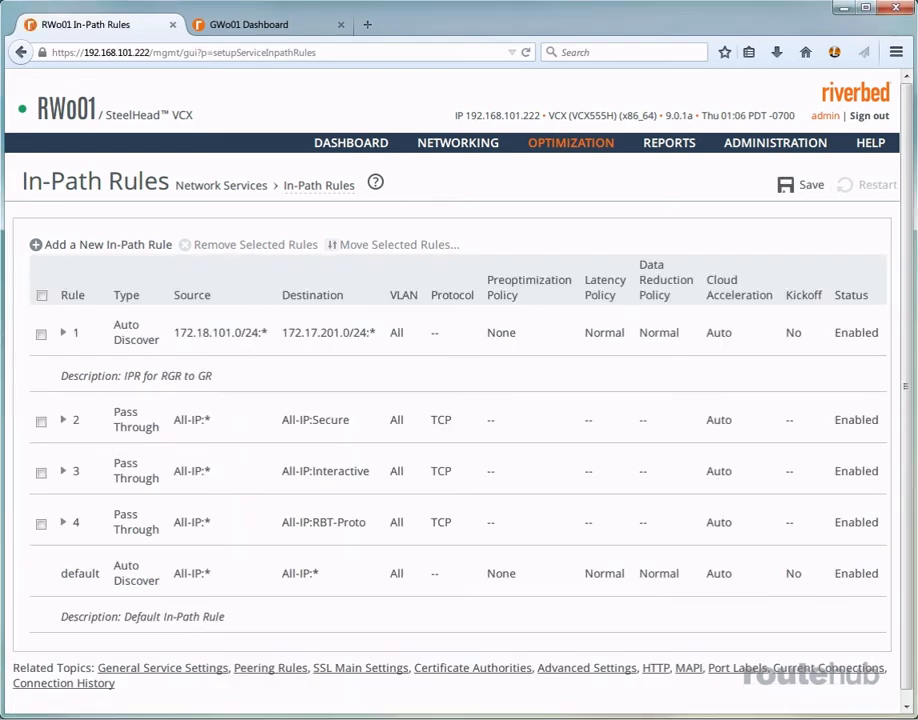
{"action": "mouse_move", "coordinate": [444, 337]}
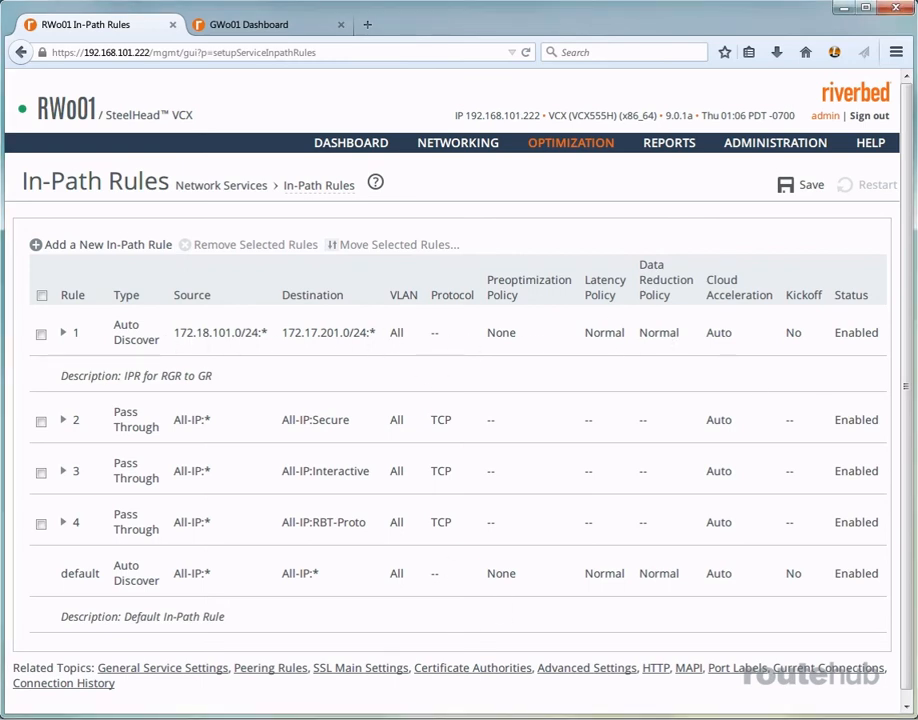
{"action": "mouse_move", "coordinate": [850, 209]}
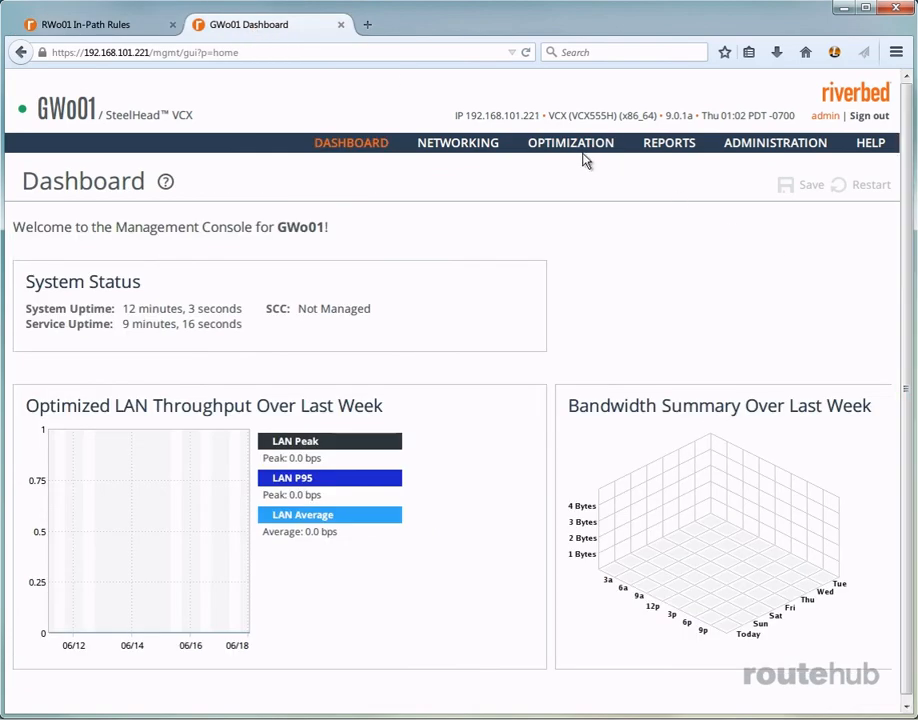
Open GWo01's Peering Rules page and expand the Add a New Peering Rule form.
{"action": "left_click", "coordinate": [570, 142]}
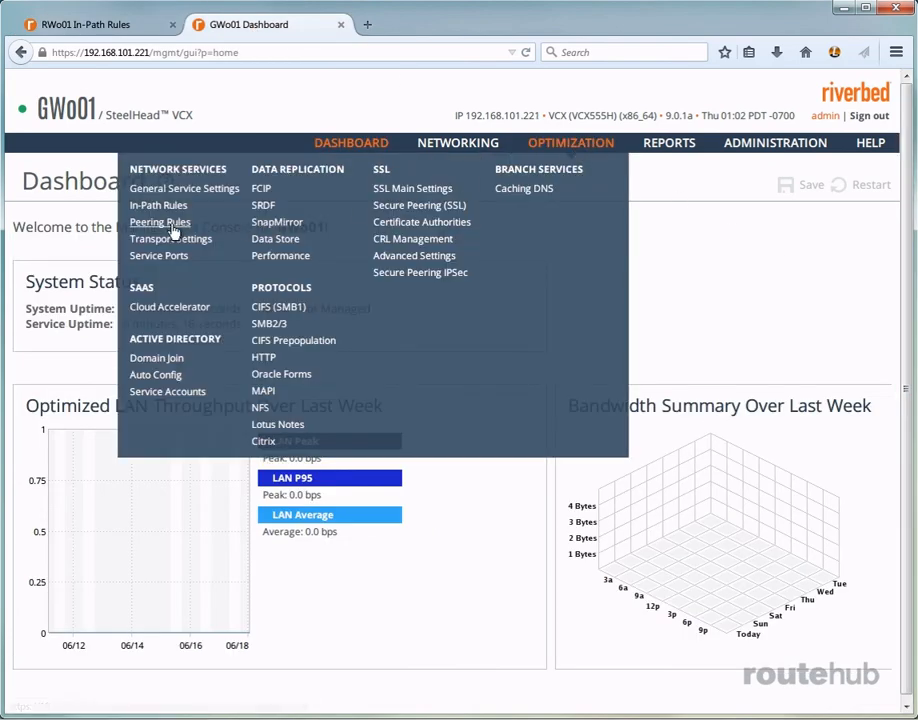
{"action": "left_click", "coordinate": [160, 221]}
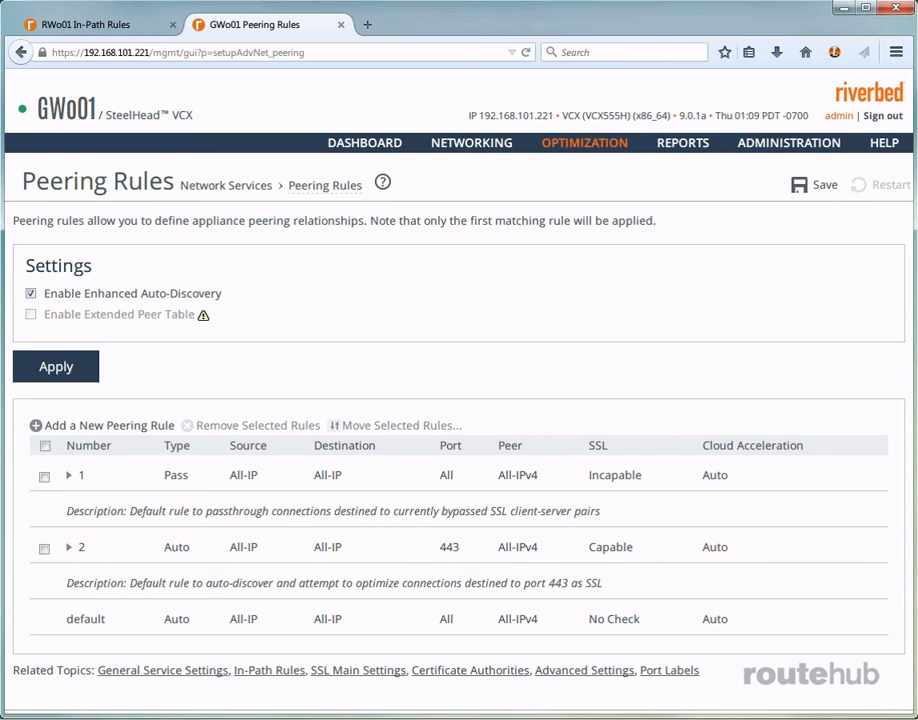
{"action": "mouse_move", "coordinate": [124, 435]}
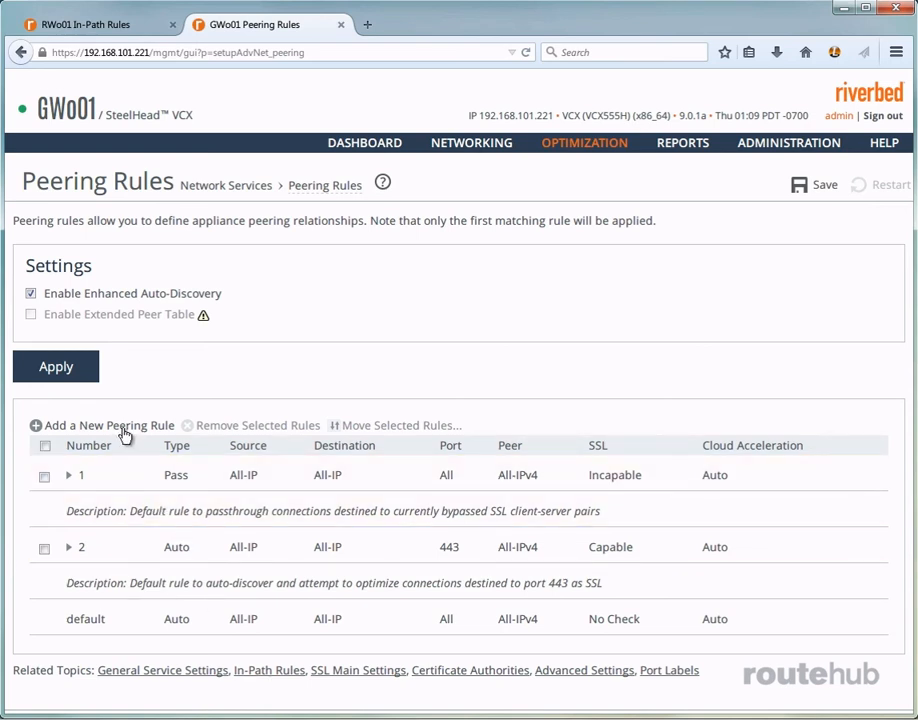
{"action": "left_click", "coordinate": [108, 425]}
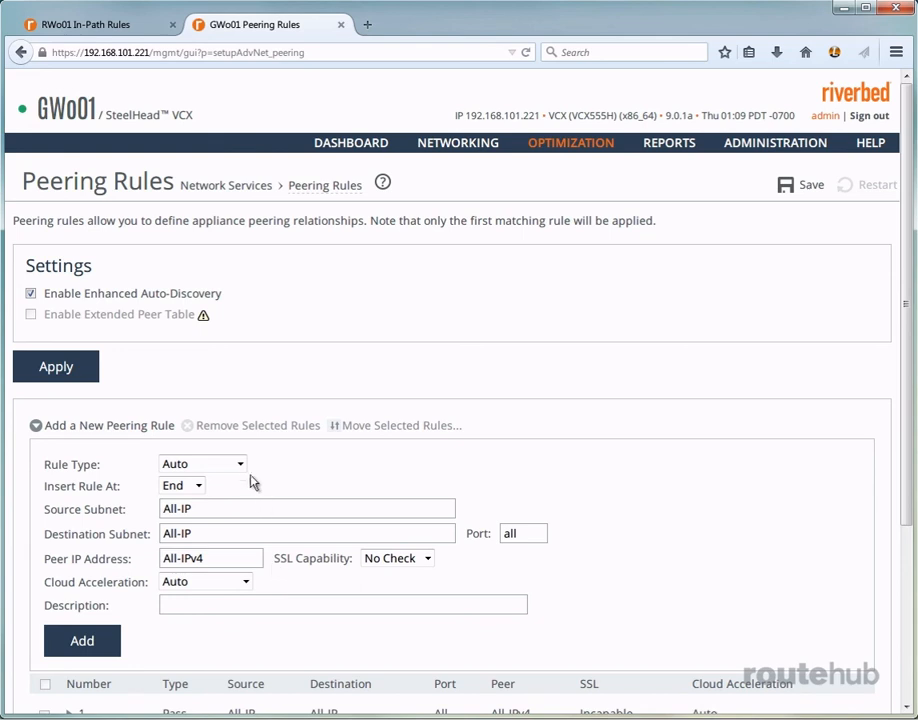
Show the new peering rule's type choices: Auto, Accept and Passthrough.
{"action": "left_click", "coordinate": [202, 463]}
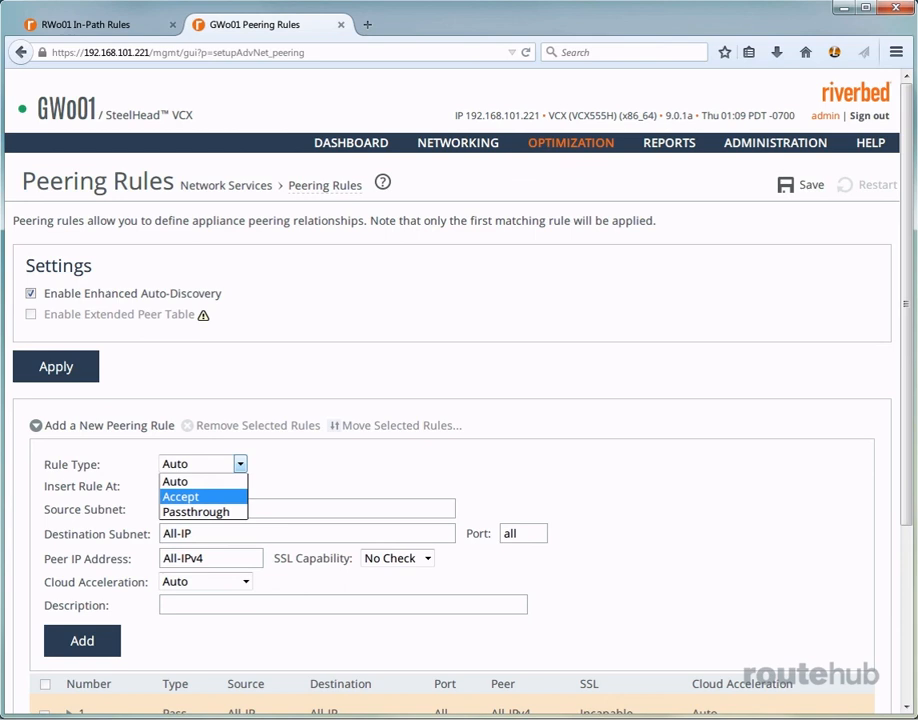
{"action": "mouse_move", "coordinate": [196, 511]}
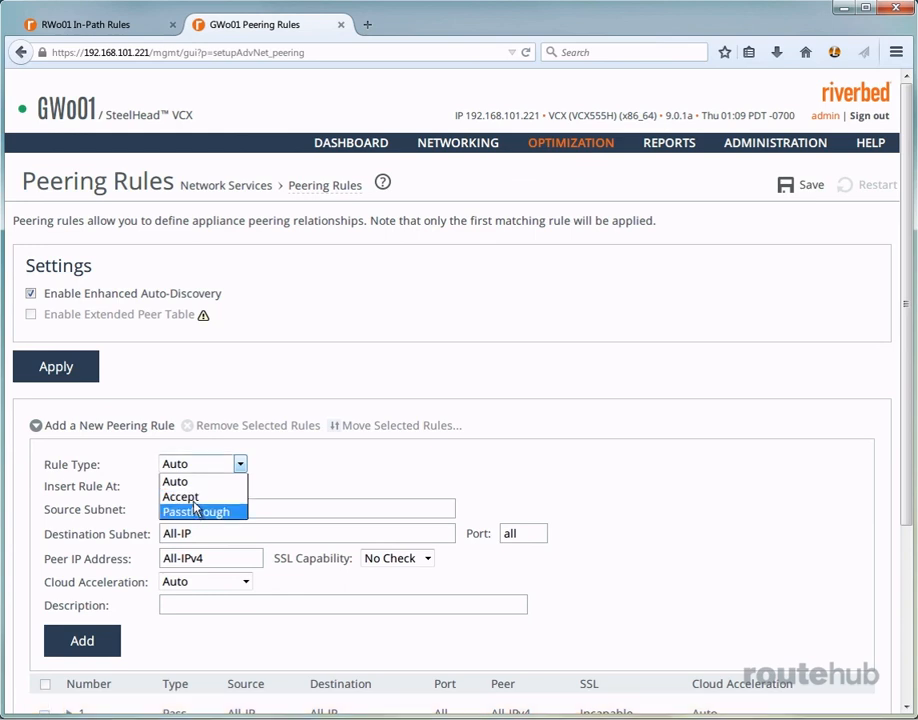
Make the peering rule Accept at Start, from 172.18.101.0/24 to 172.17.201.0/24.
{"action": "left_click", "coordinate": [180, 497]}
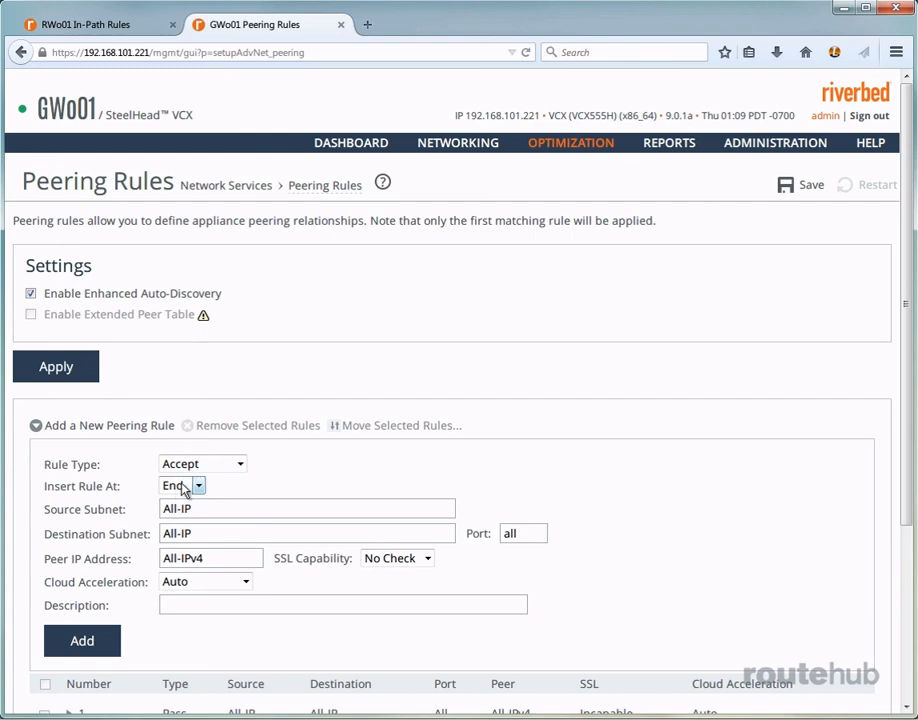
{"action": "left_click", "coordinate": [180, 485]}
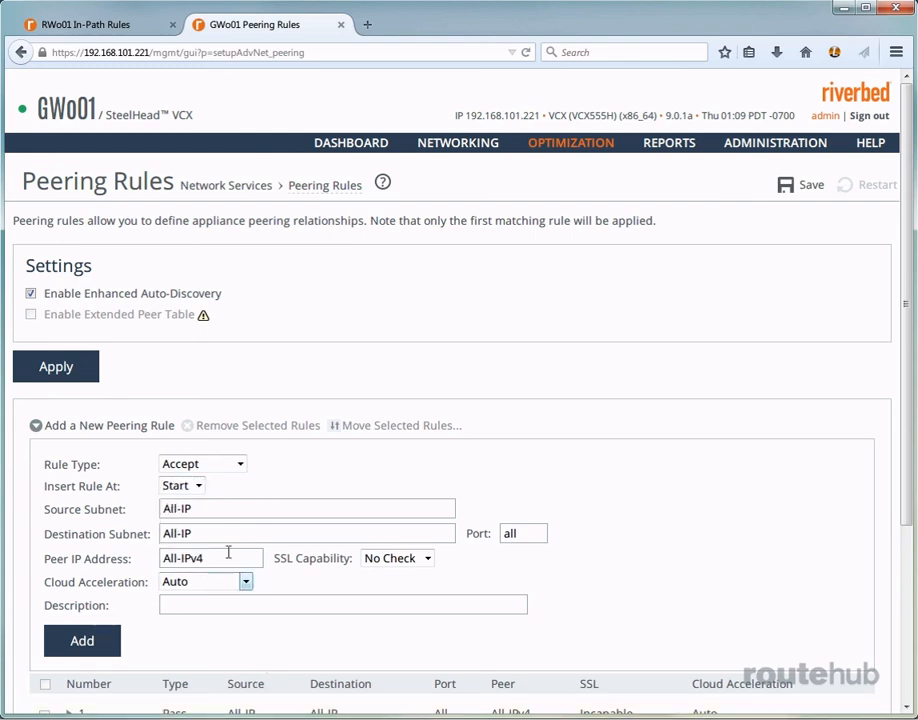
{"action": "type", "text": "172.18.101."}
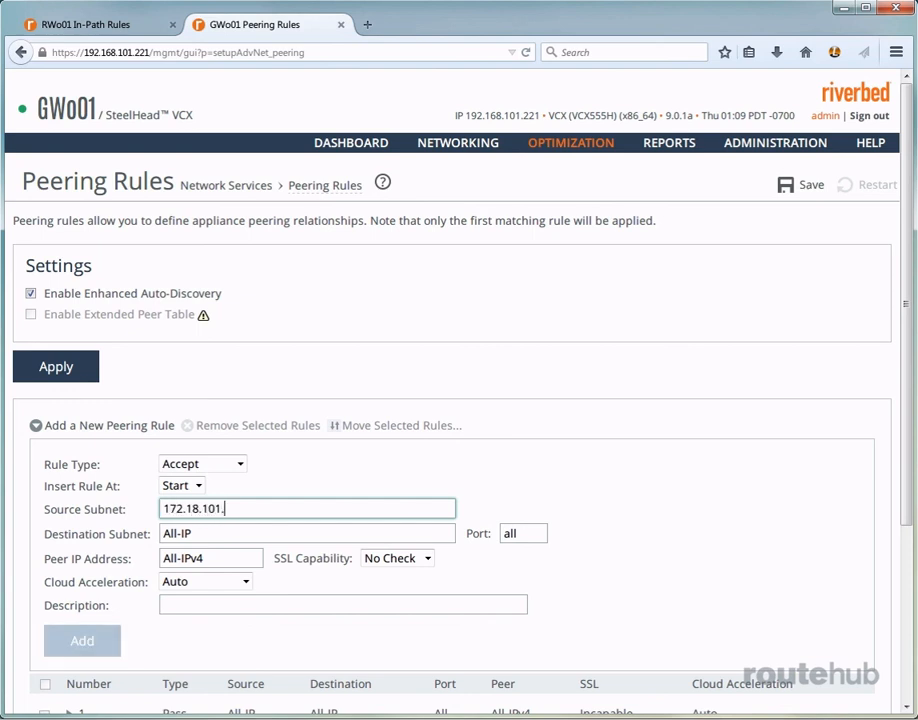
{"action": "type", "text": "0/24"}
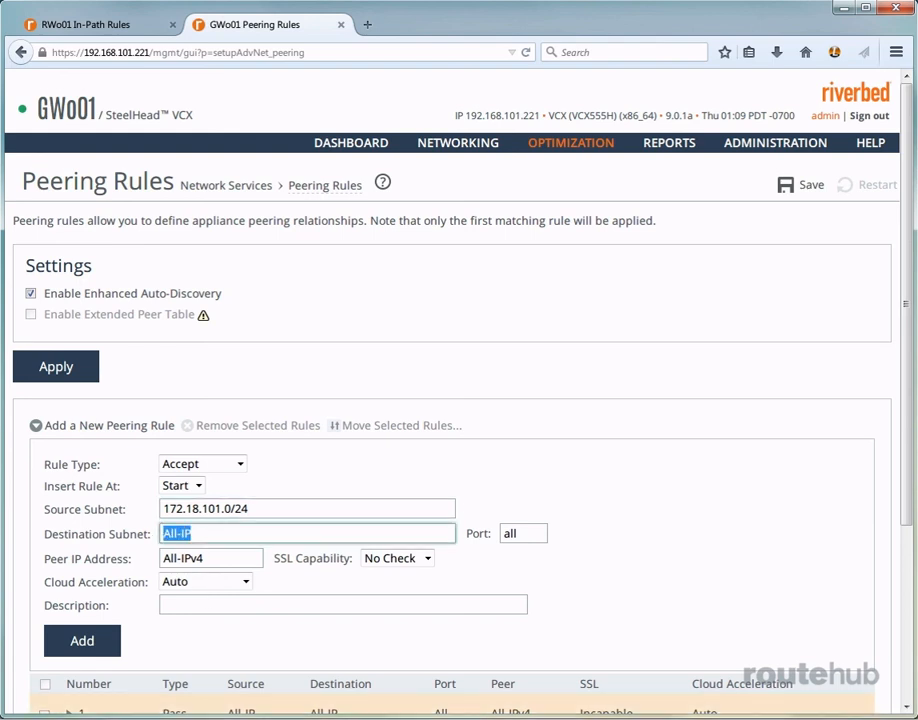
{"action": "type", "text": "172.17.201.0/24"}
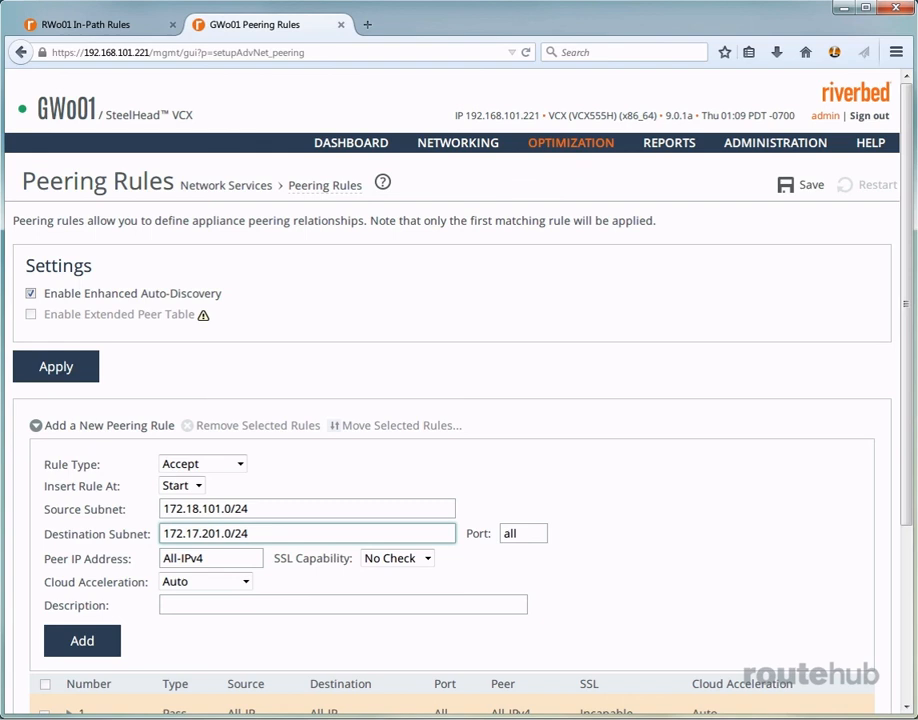
Describe the rule as 'PR for GR from RGR' and add it.
{"action": "type", "text": "PR for GR"}
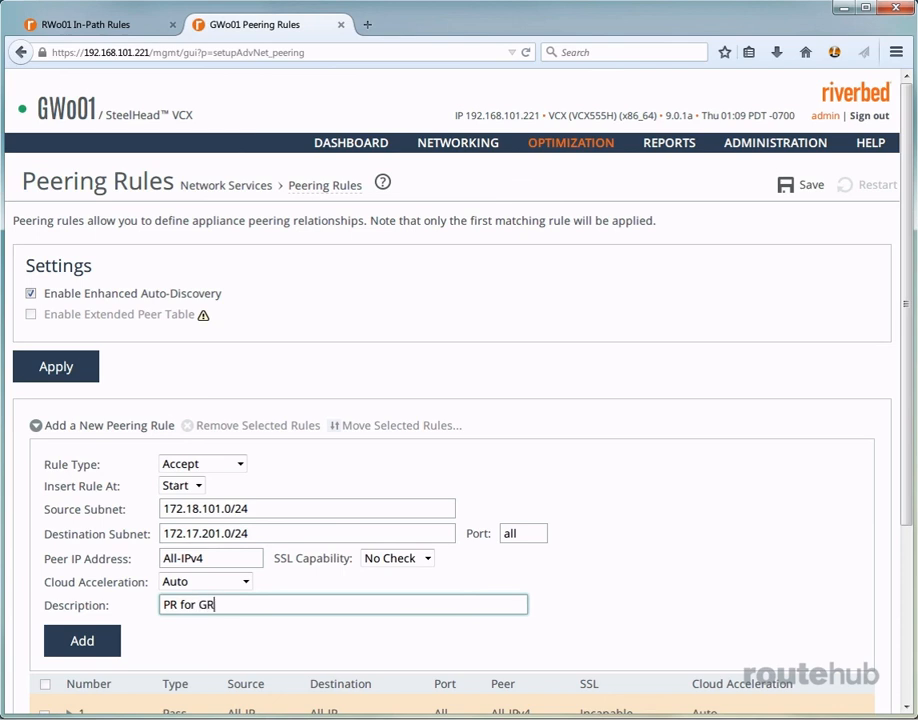
{"action": "type", "text": "from"}
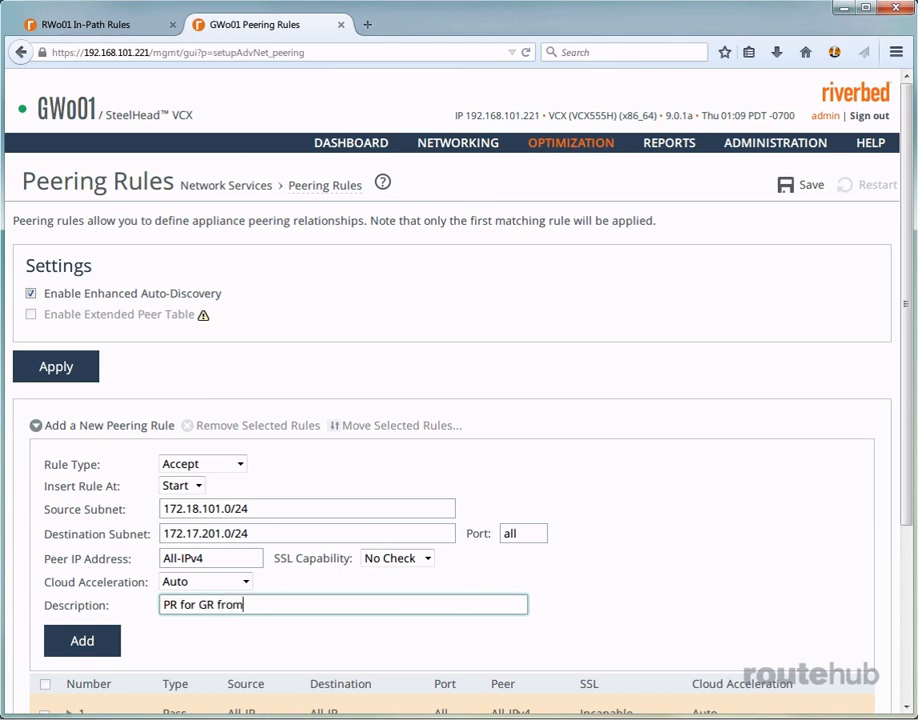
{"action": "type", "text": "RGR"}
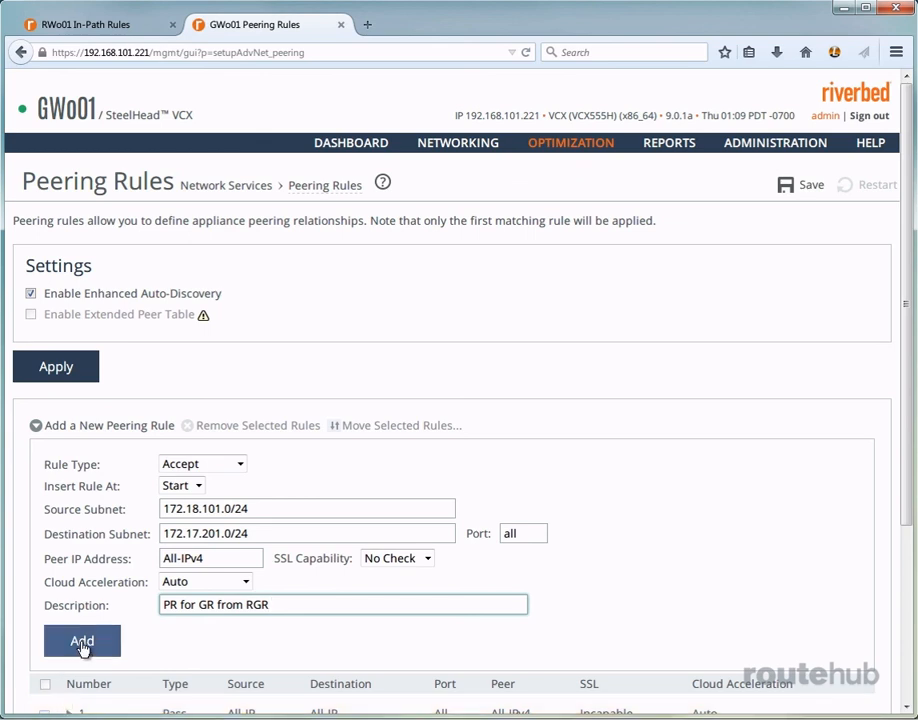
{"action": "left_click", "coordinate": [82, 641]}
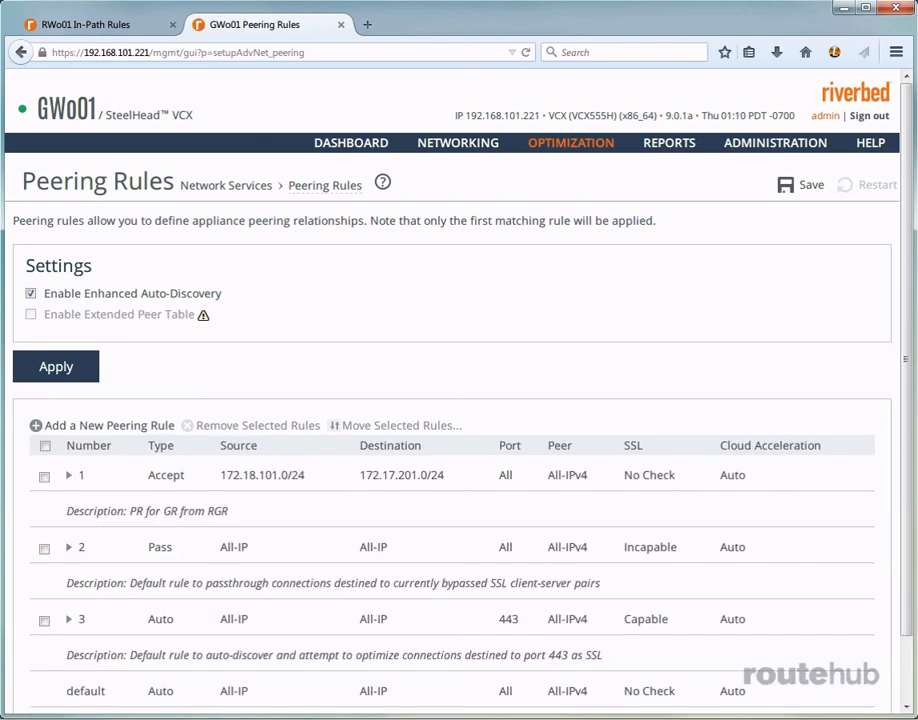